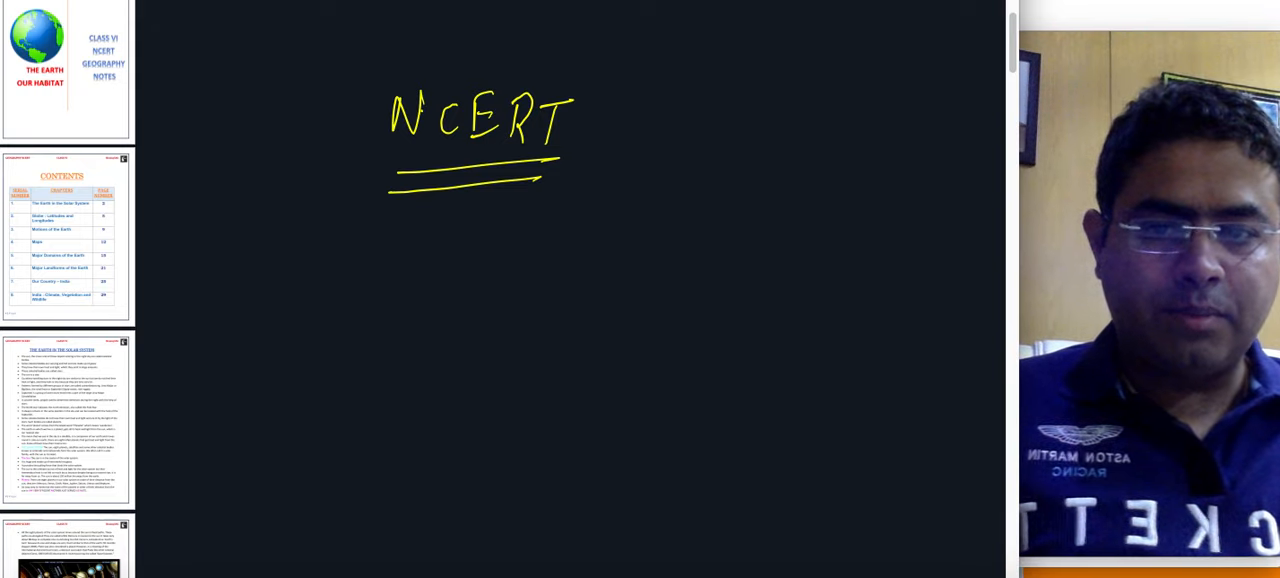
Step: Circle NCERT on the board and scribble over the triangle's rectangular base
{"action": "left_click_drag", "start_coordinate": [360, 75], "coordinate": [570, 165]}
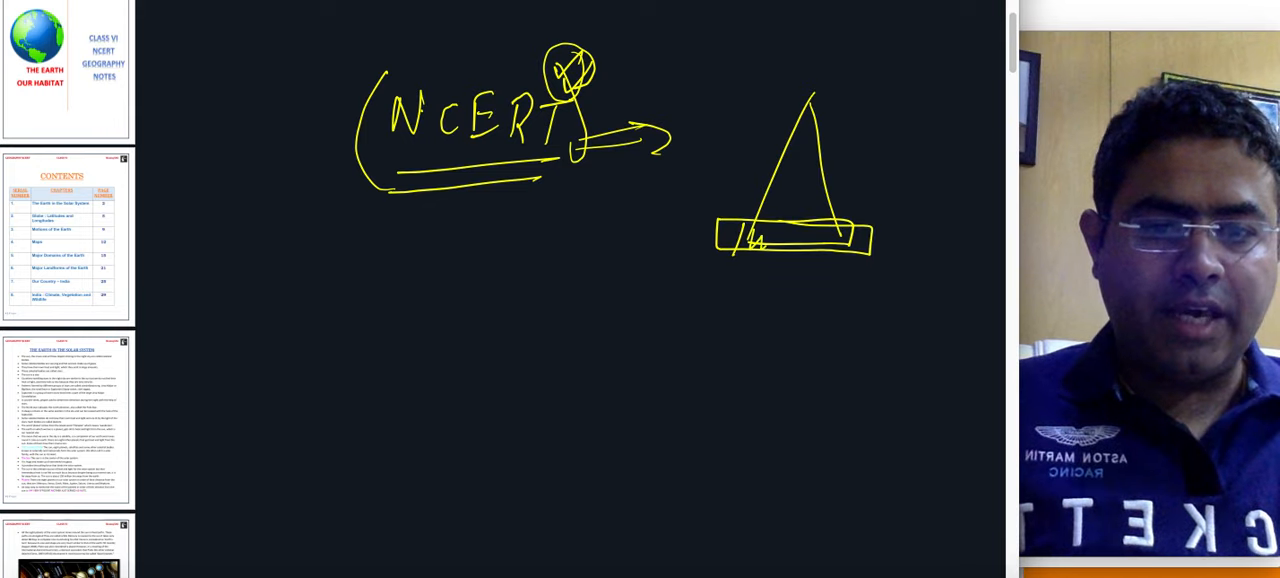
{"action": "left_click_drag", "start_coordinate": [745, 240], "coordinate": [850, 238]}
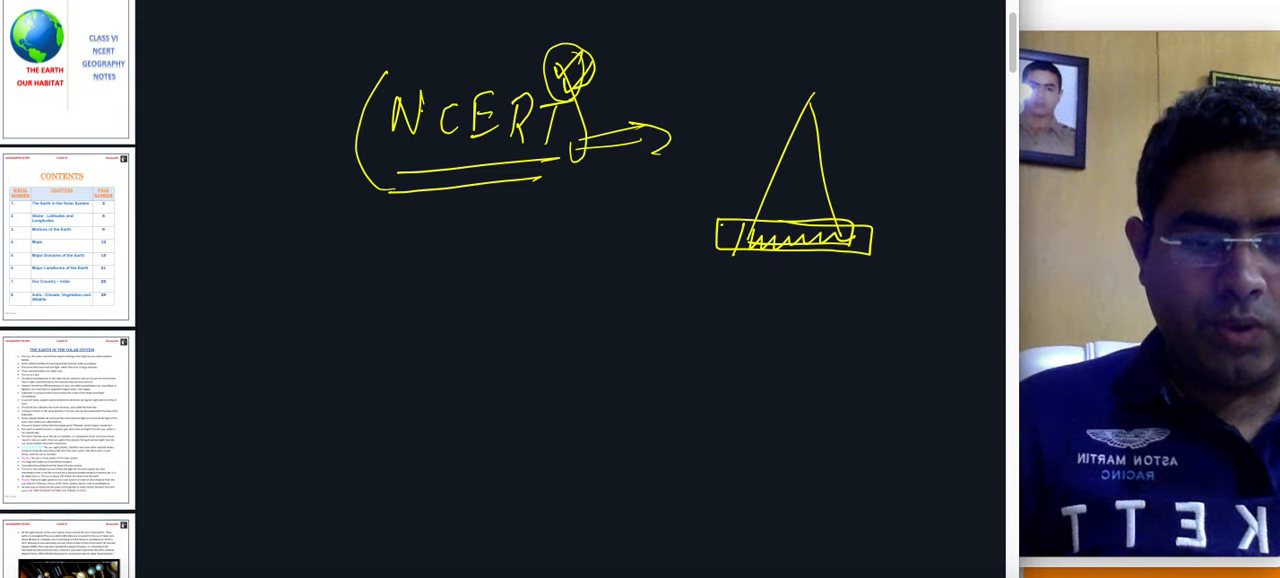
{"action": "left_click_drag", "start_coordinate": [730, 237], "coordinate": [855, 237]}
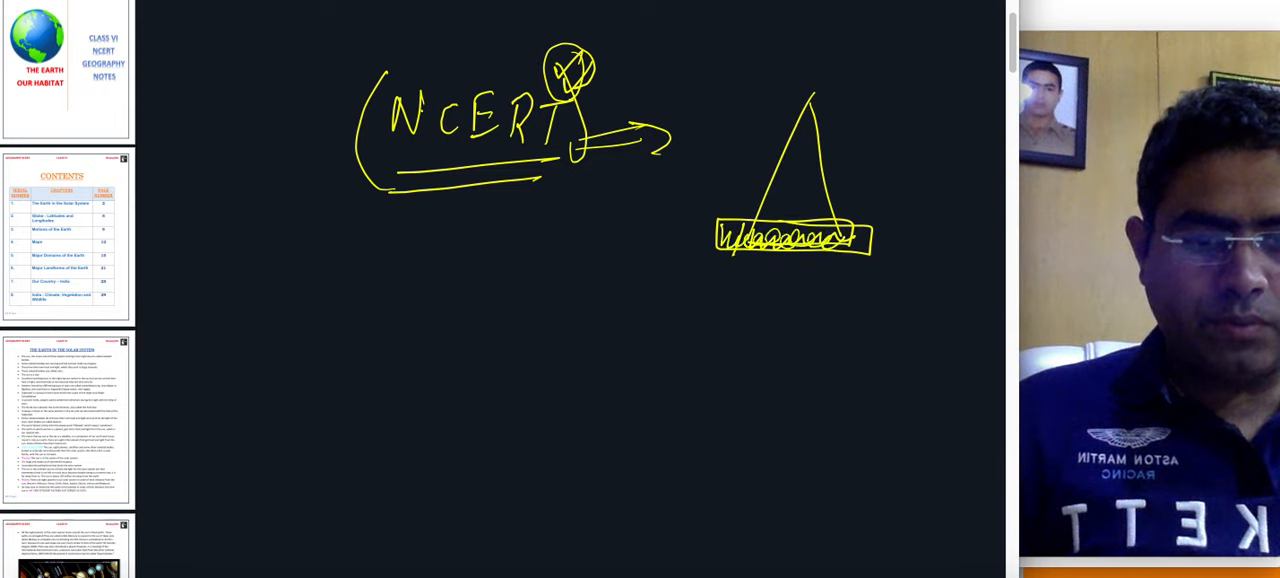
{"action": "left_click_drag", "start_coordinate": [730, 238], "coordinate": [860, 238]}
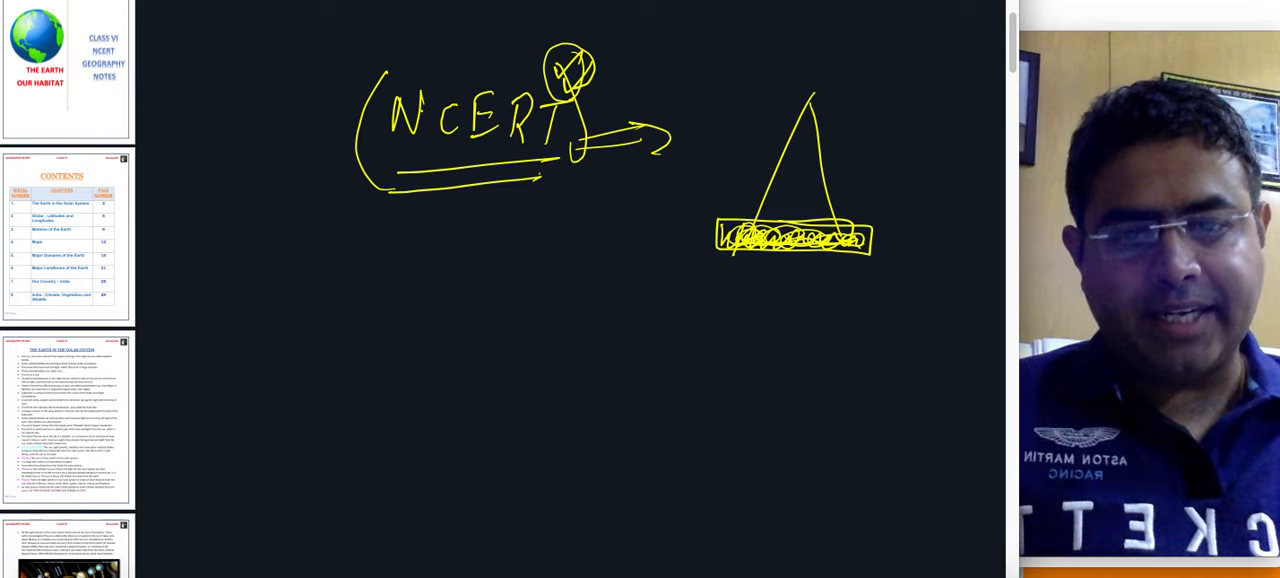
Step: Draw a curved arrow down from NCERT and handwrite a note at its tip
{"action": "left_click_drag", "start_coordinate": [540, 175], "coordinate": [635, 360]}
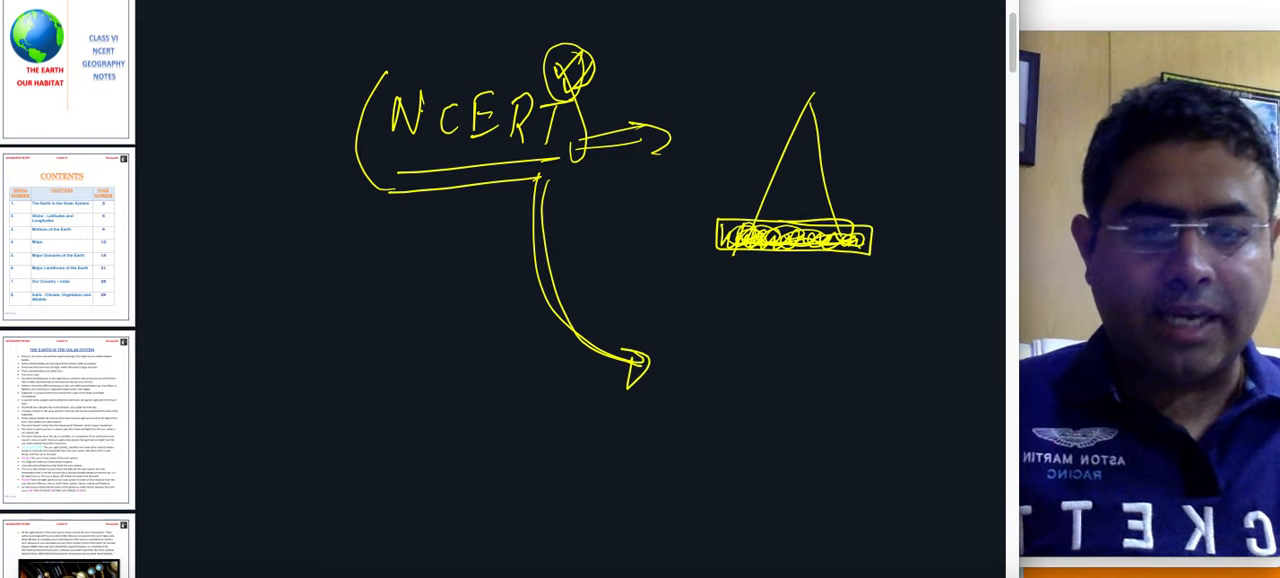
{"action": "type", "text": "core"}
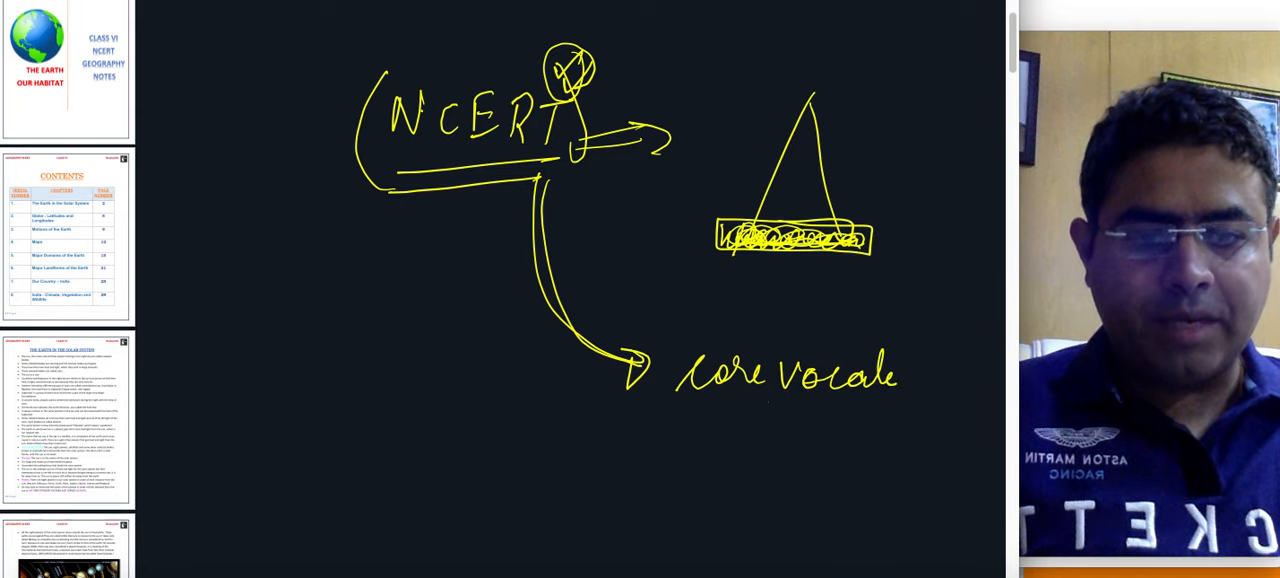
{"action": "left_click_drag", "start_coordinate": [760, 407], "coordinate": [880, 405]}
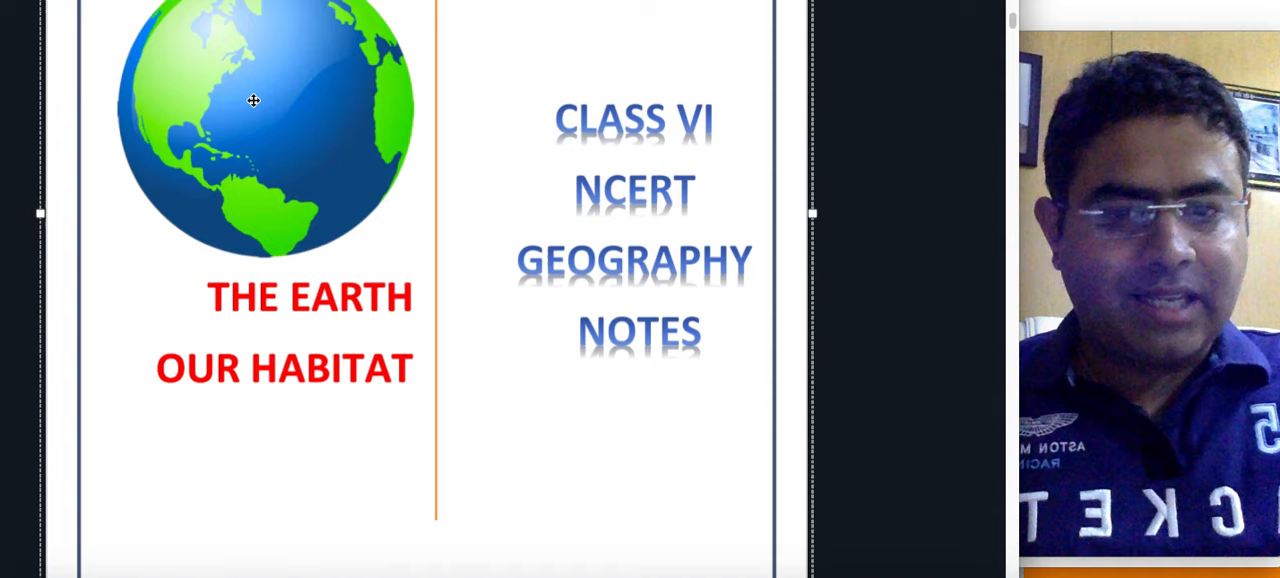
Step: Scroll down from the cover page to the CONTENTS chapter list
{"action": "scroll", "scroll_direction": "down", "scroll_amount": 3}
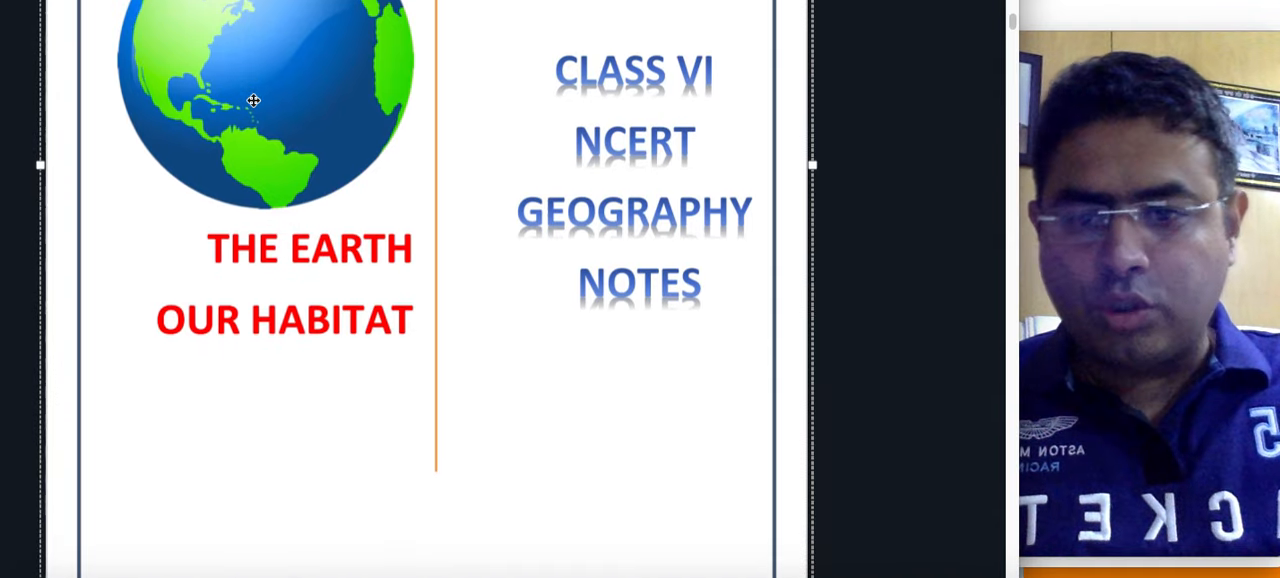
{"action": "scroll", "scroll_direction": "down", "scroll_amount": 3}
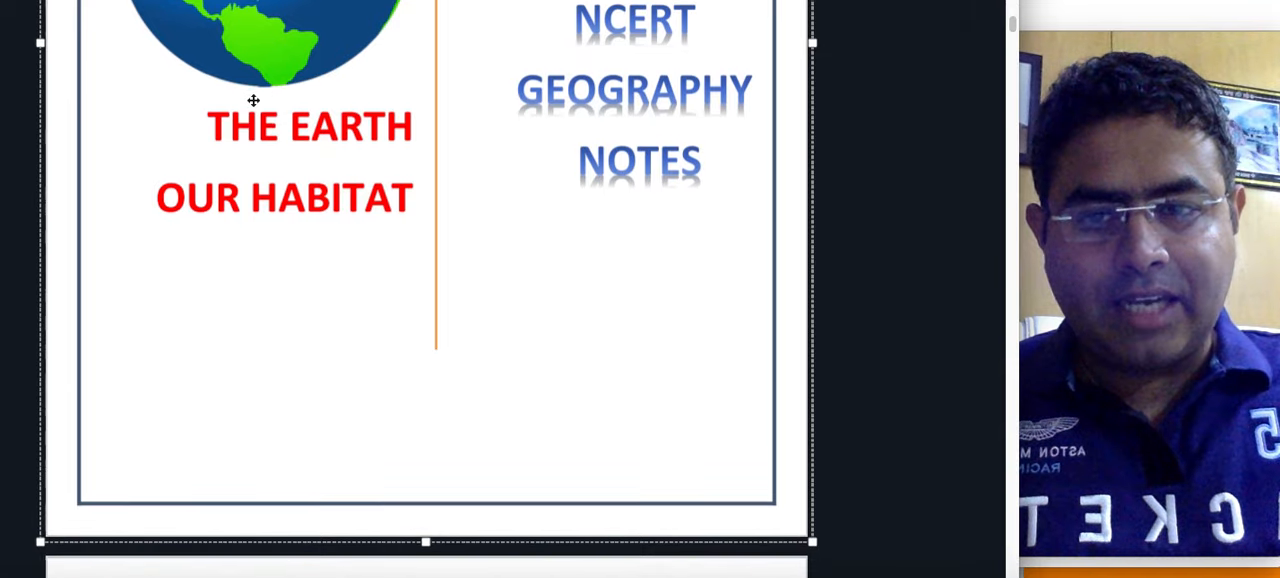
{"action": "scroll", "scroll_direction": "down", "scroll_amount": 3}
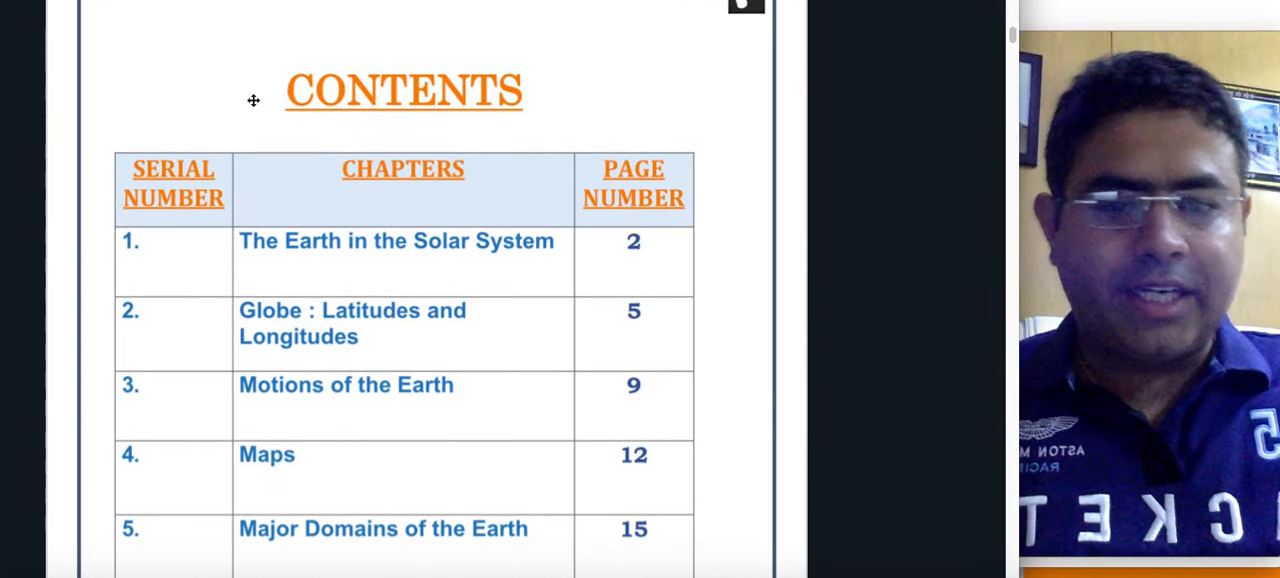
{"action": "scroll", "scroll_direction": "down", "scroll_amount": 3}
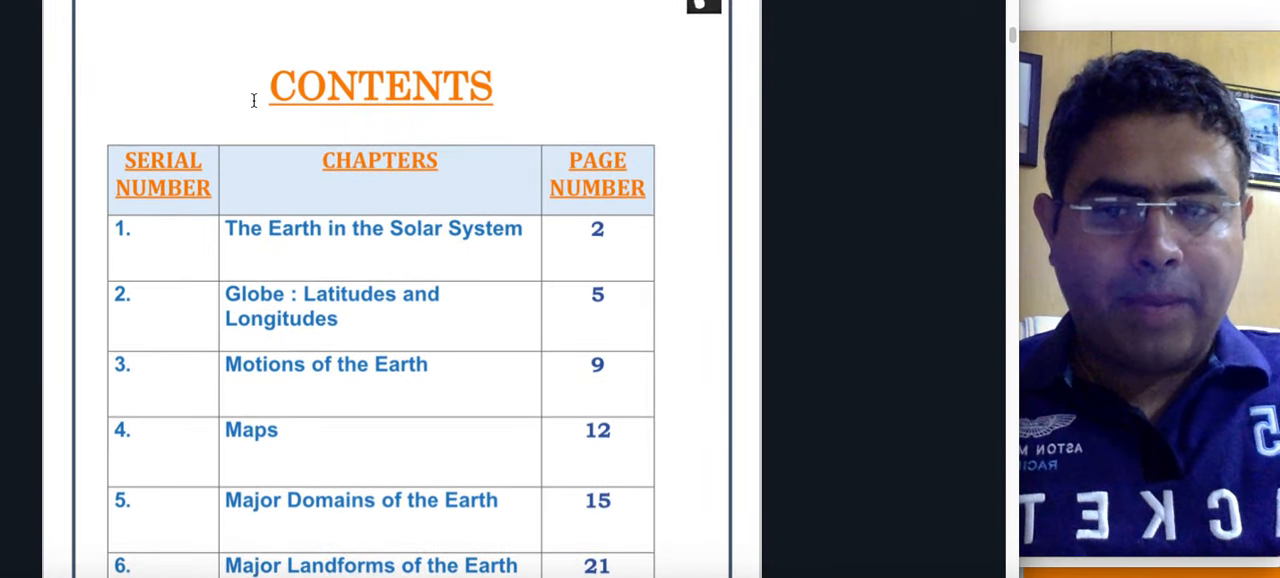
{"action": "scroll", "scroll_direction": "down", "scroll_amount": 3}
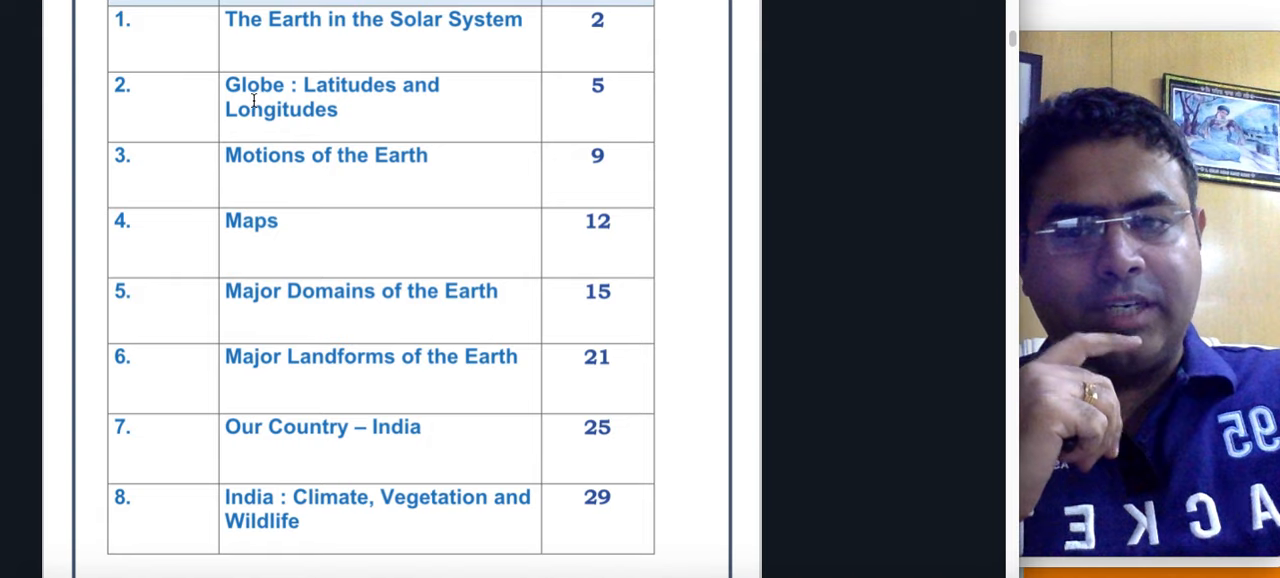
Step: Scroll down to page 2, The Earth in the Solar System
{"action": "scroll", "scroll_direction": "down", "scroll_amount": 3}
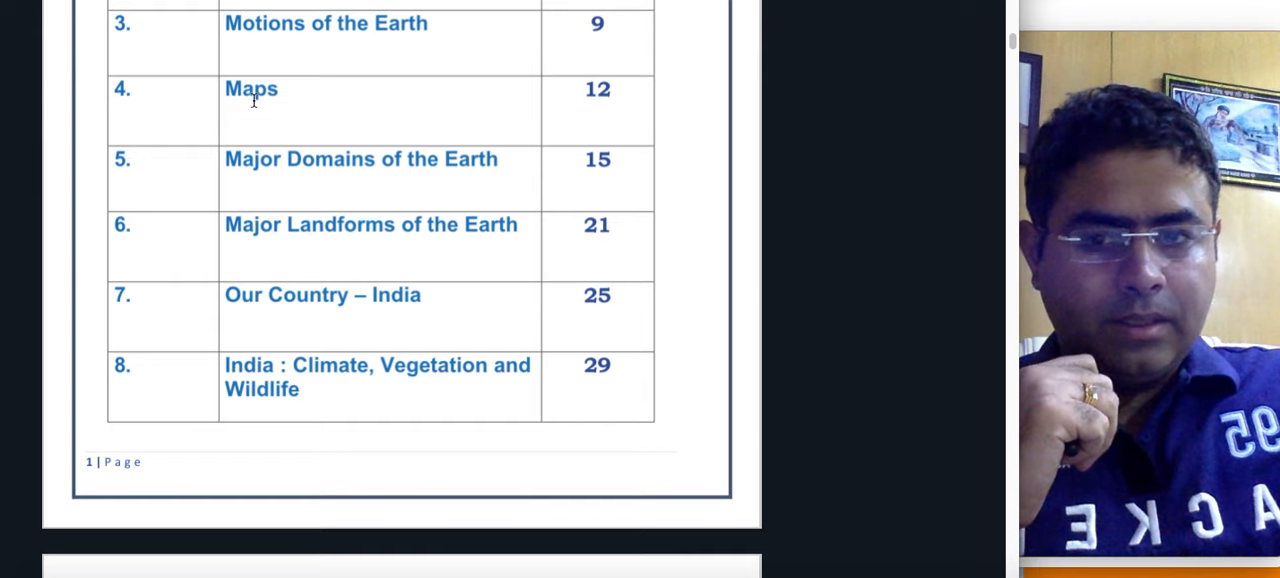
{"action": "mouse_move", "coordinate": [423, 188]}
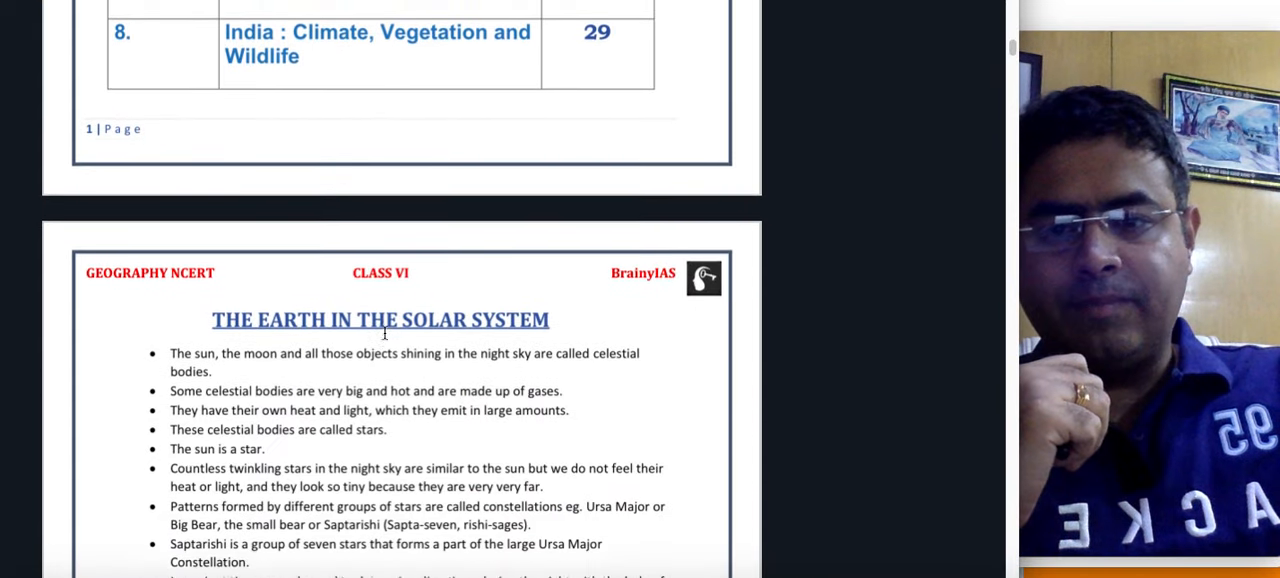
{"action": "scroll", "scroll_direction": "down", "scroll_amount": 3}
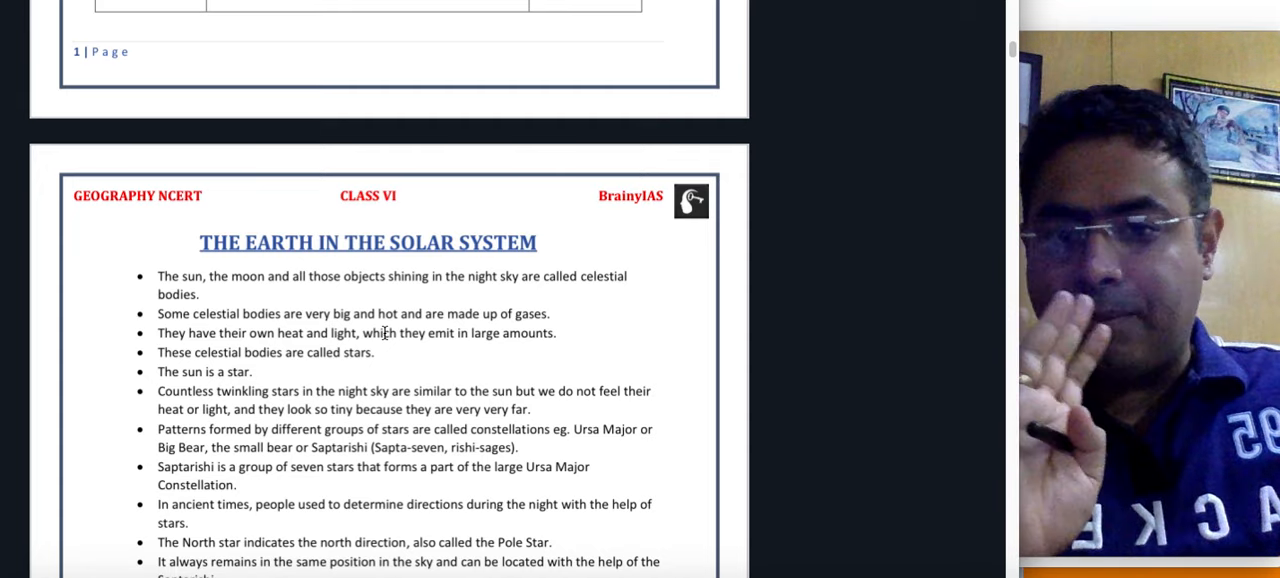
{"action": "scroll", "scroll_direction": "down", "scroll_amount": 3}
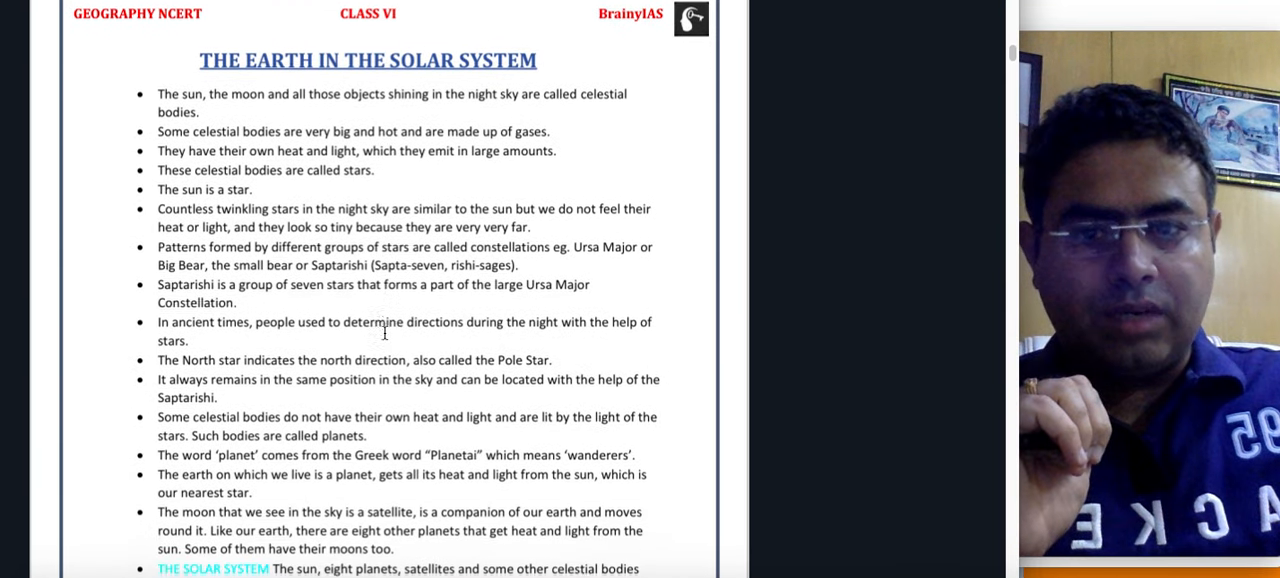
{"action": "scroll", "scroll_direction": "down", "scroll_amount": 3}
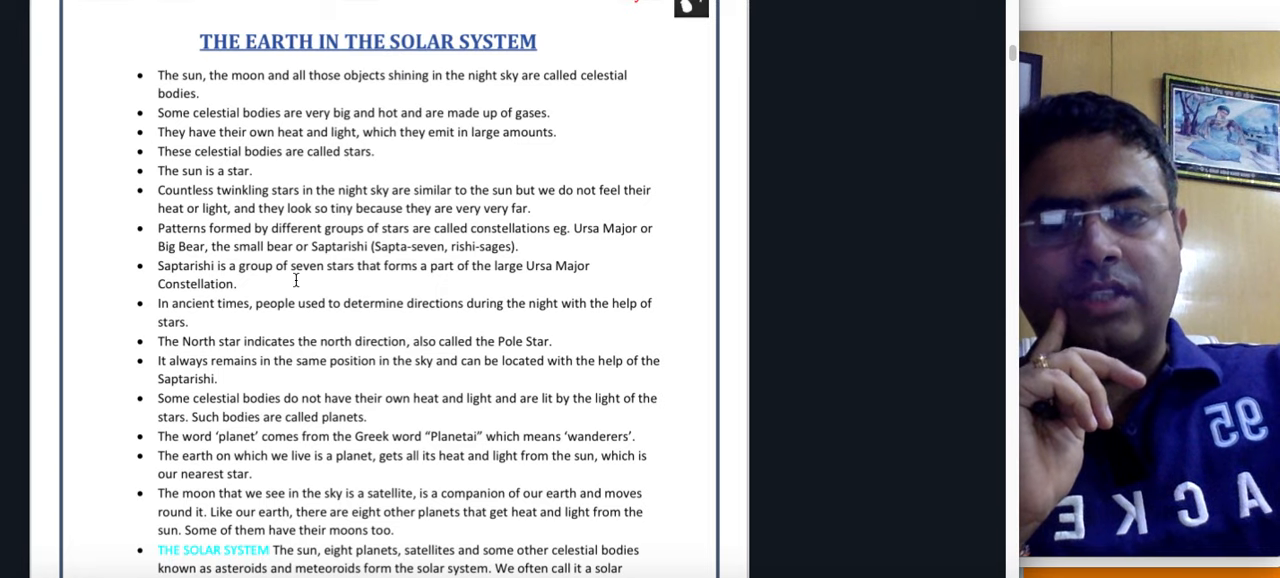
{"action": "scroll", "scroll_direction": "down", "scroll_amount": 3}
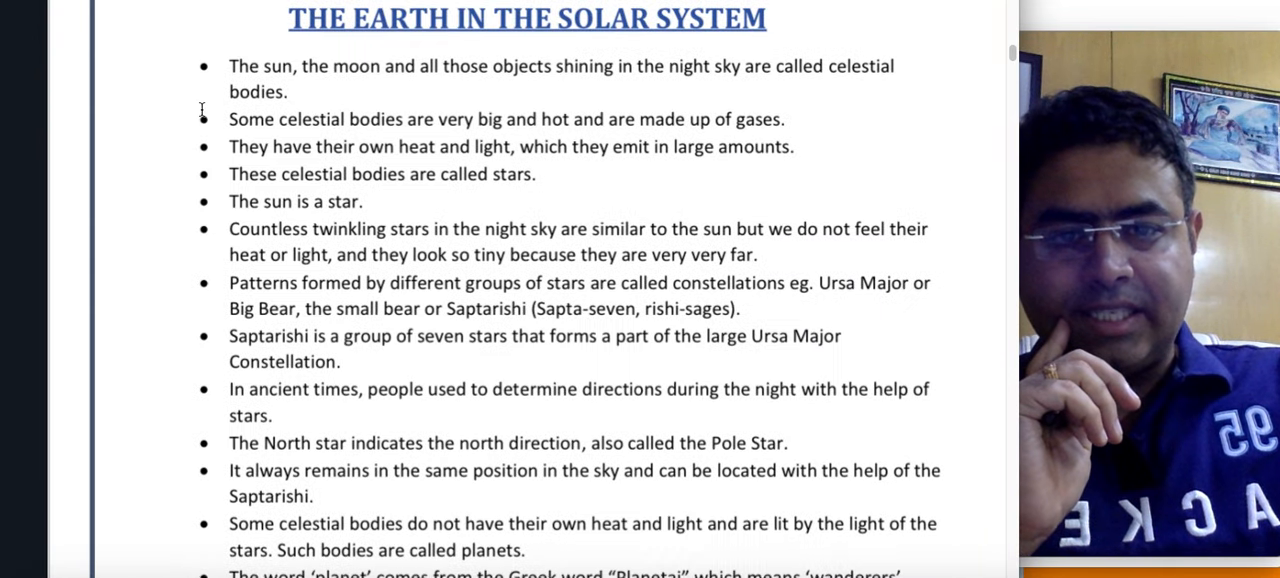
{"action": "scroll", "scroll_direction": "down", "scroll_amount": 3}
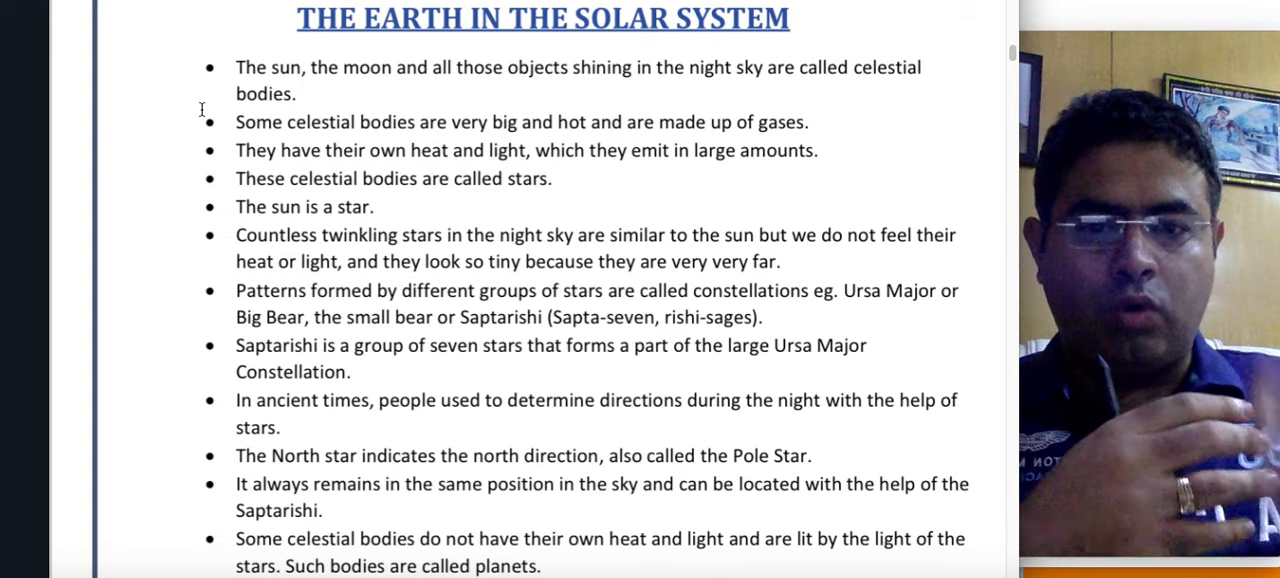
{"action": "scroll", "scroll_direction": "down", "scroll_amount": 3}
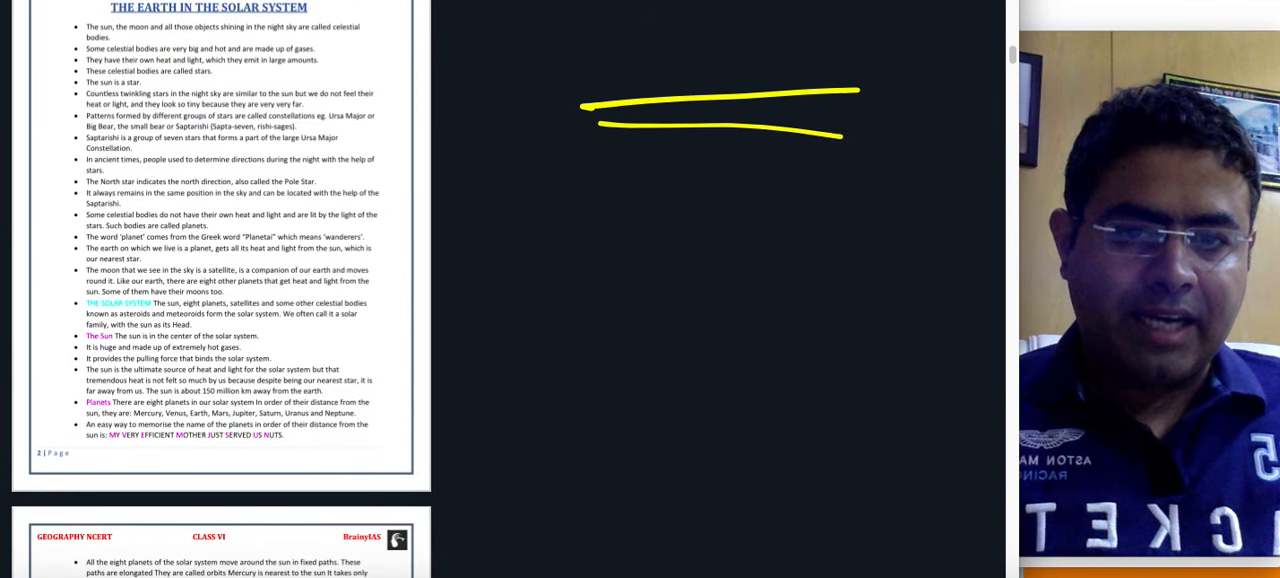
Step: Draw more yellow lines on the board beside page 2
{"action": "left_click_drag", "start_coordinate": [600, 155], "coordinate": [845, 210]}
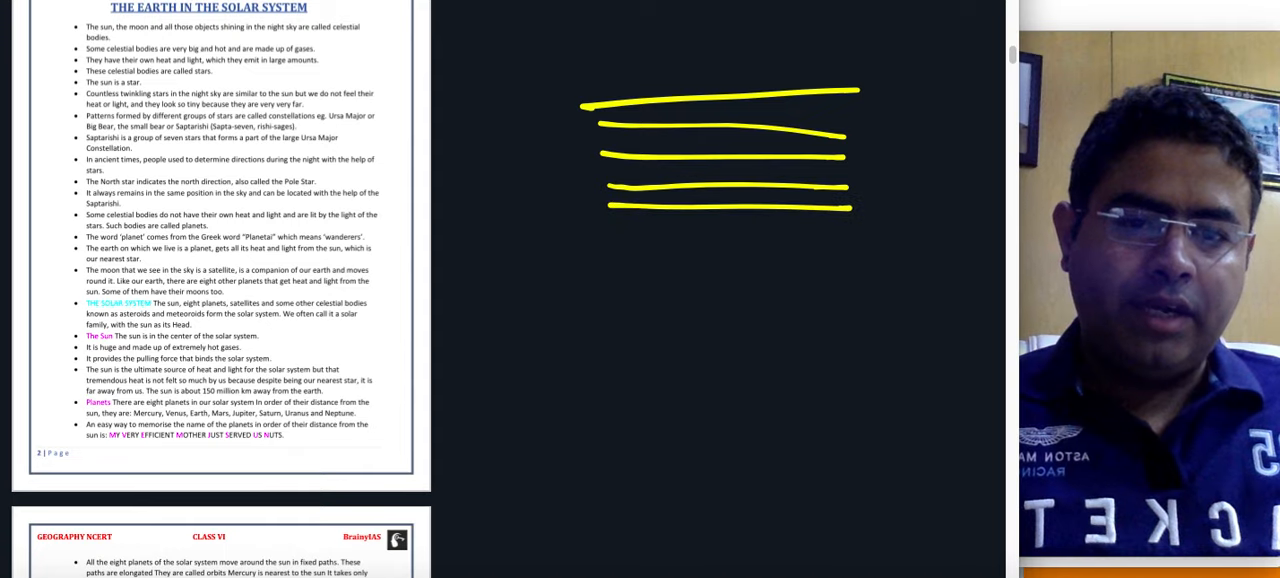
{"action": "left_click_drag", "start_coordinate": [868, 63], "coordinate": [868, 293]}
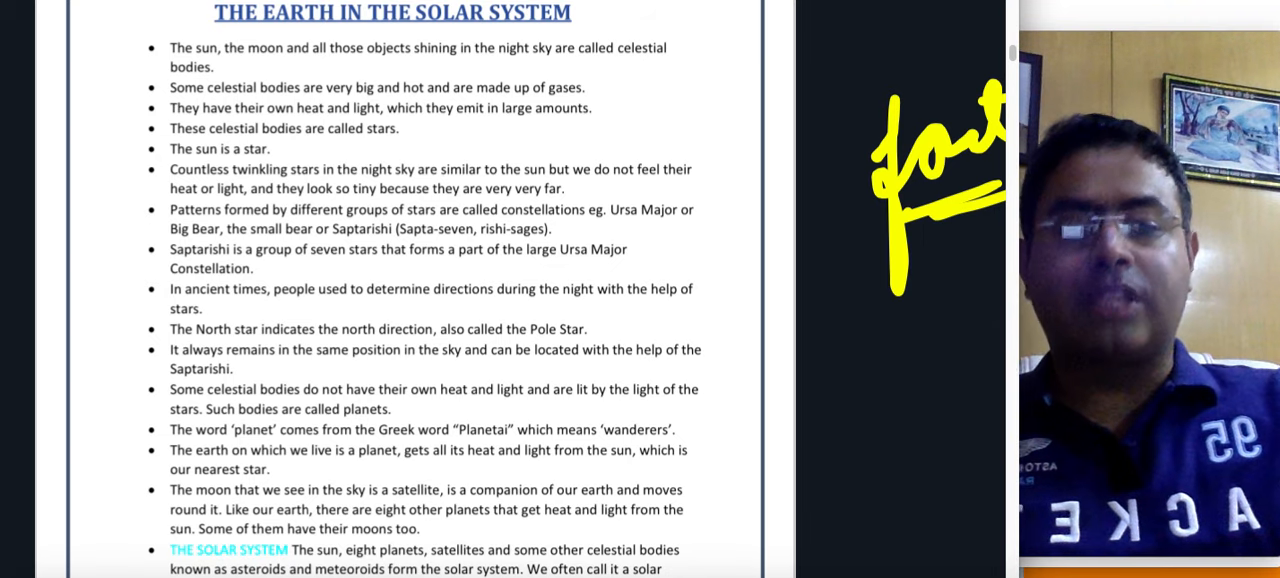
Step: Scroll past the globe, latitudes and Earth's motions pages to the continents page
{"action": "scroll", "scroll_direction": "down", "scroll_amount": 3}
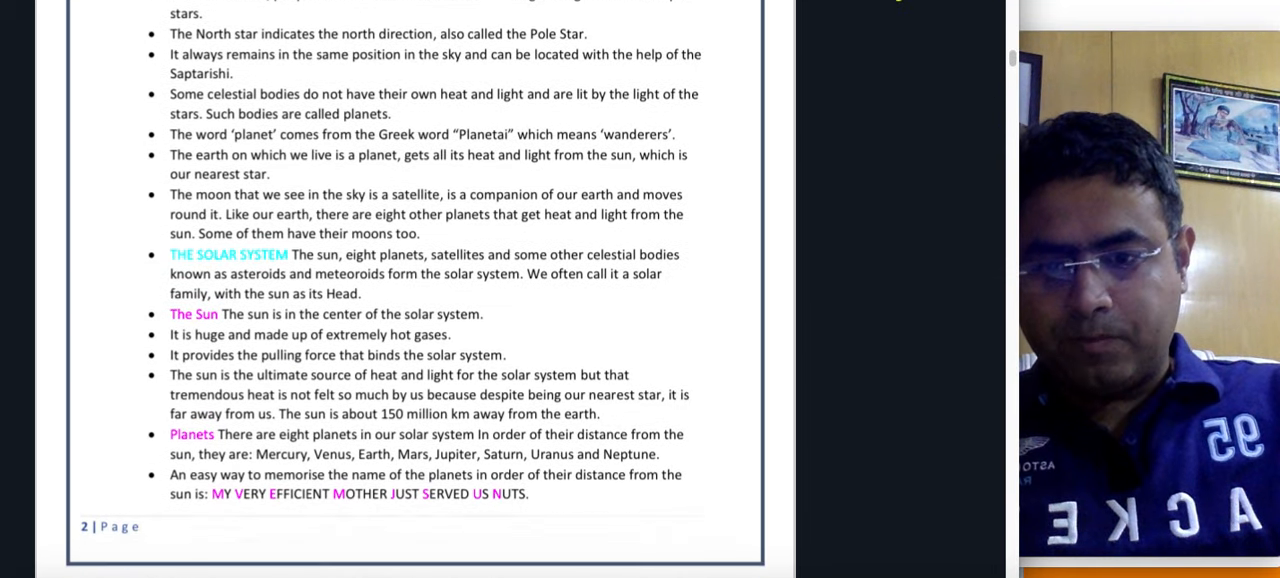
{"action": "scroll", "scroll_direction": "down", "scroll_amount": 3}
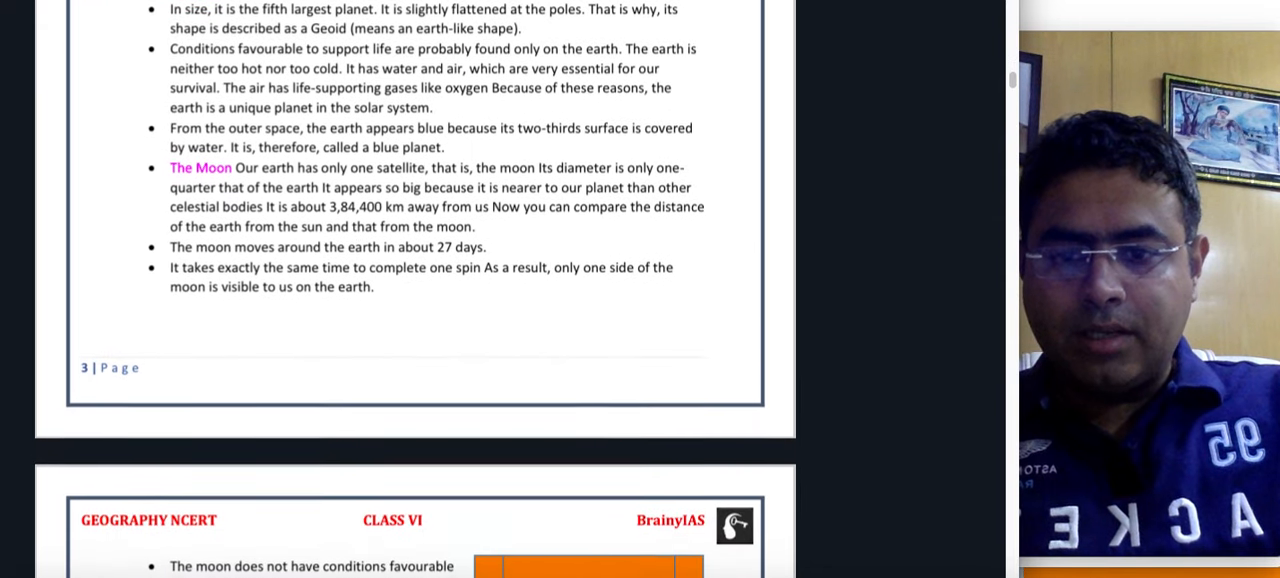
{"action": "scroll", "scroll_direction": "down", "scroll_amount": 3}
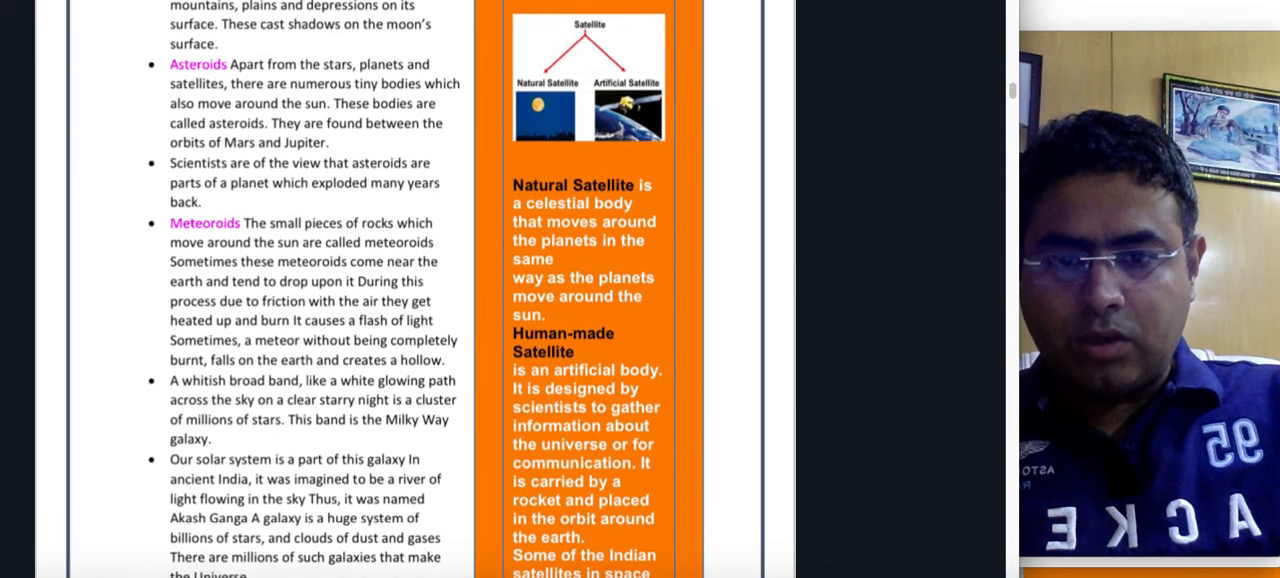
{"action": "scroll", "scroll_direction": "down", "scroll_amount": 3}
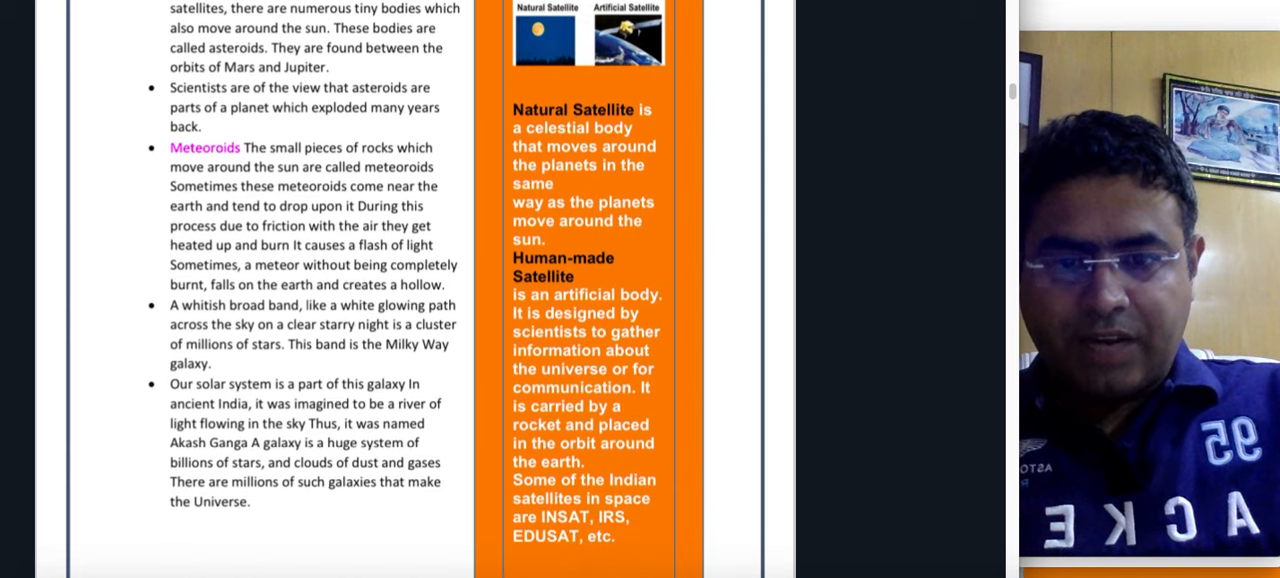
{"action": "scroll", "scroll_direction": "down", "scroll_amount": 3}
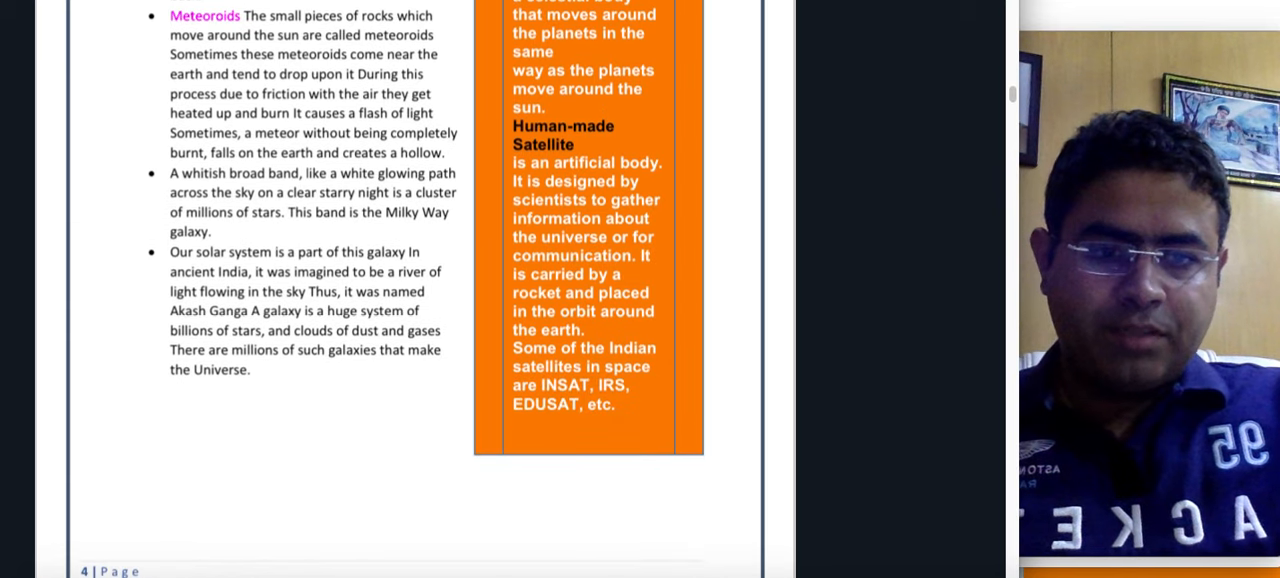
{"action": "scroll", "scroll_direction": "down", "scroll_amount": 3}
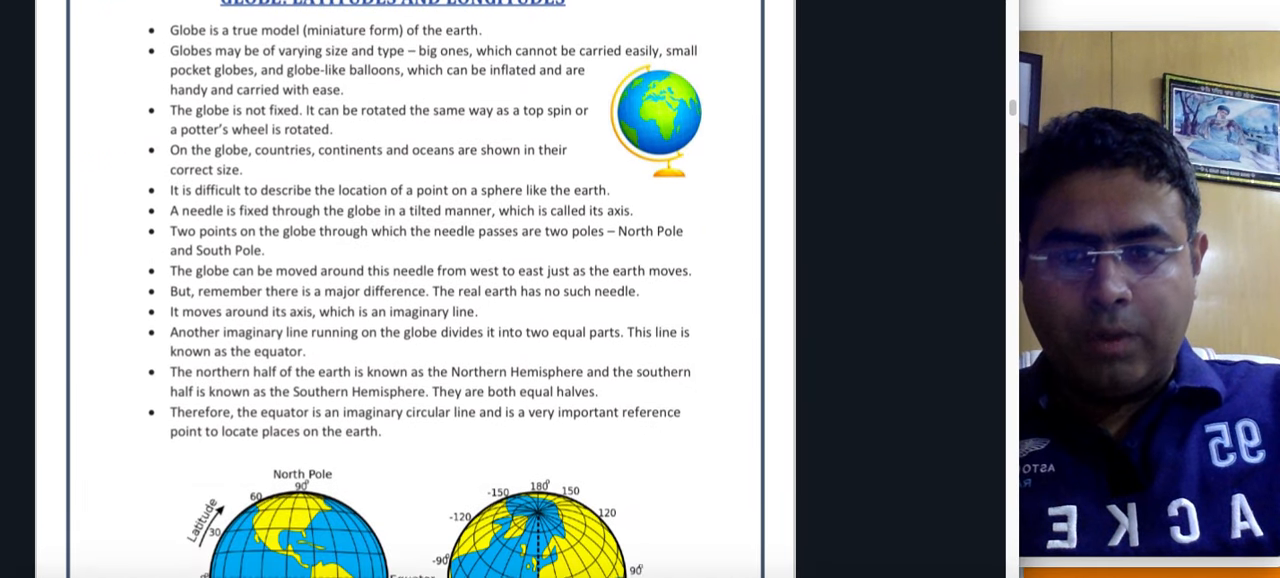
{"action": "scroll", "scroll_direction": "down", "scroll_amount": 3}
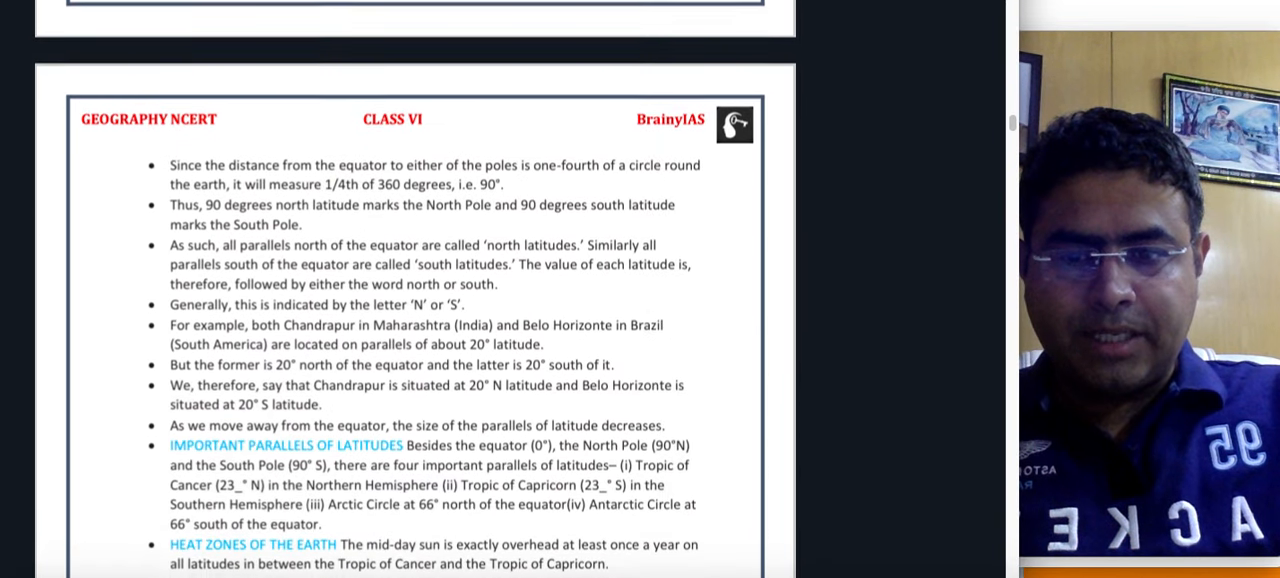
{"action": "scroll", "scroll_direction": "down", "scroll_amount": 3}
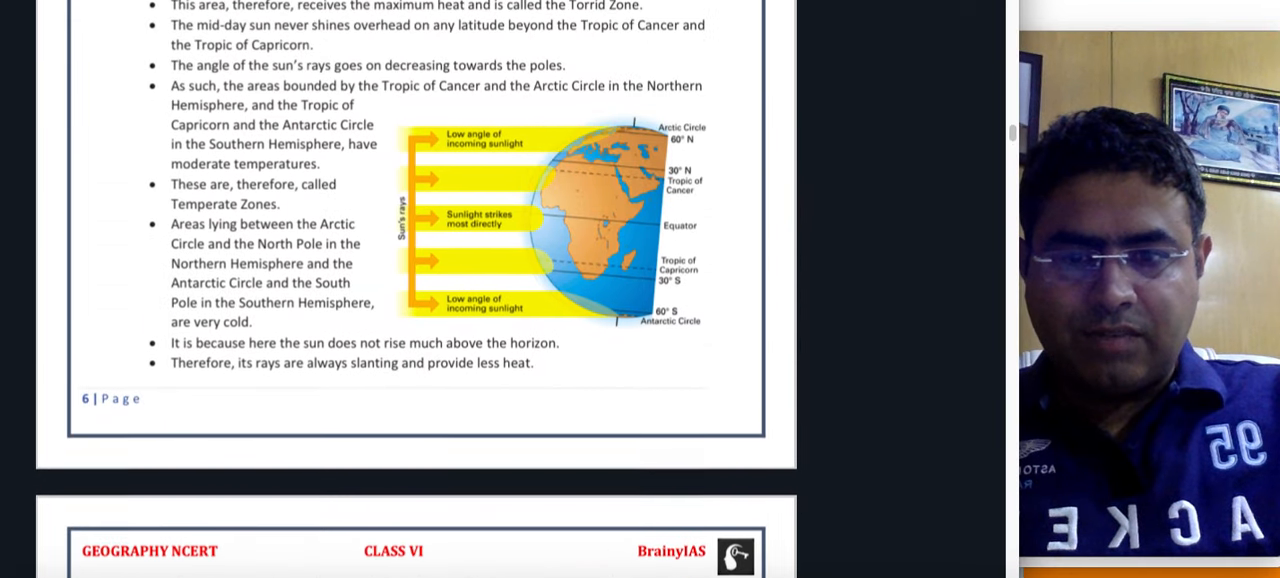
{"action": "scroll", "scroll_direction": "down", "scroll_amount": 3}
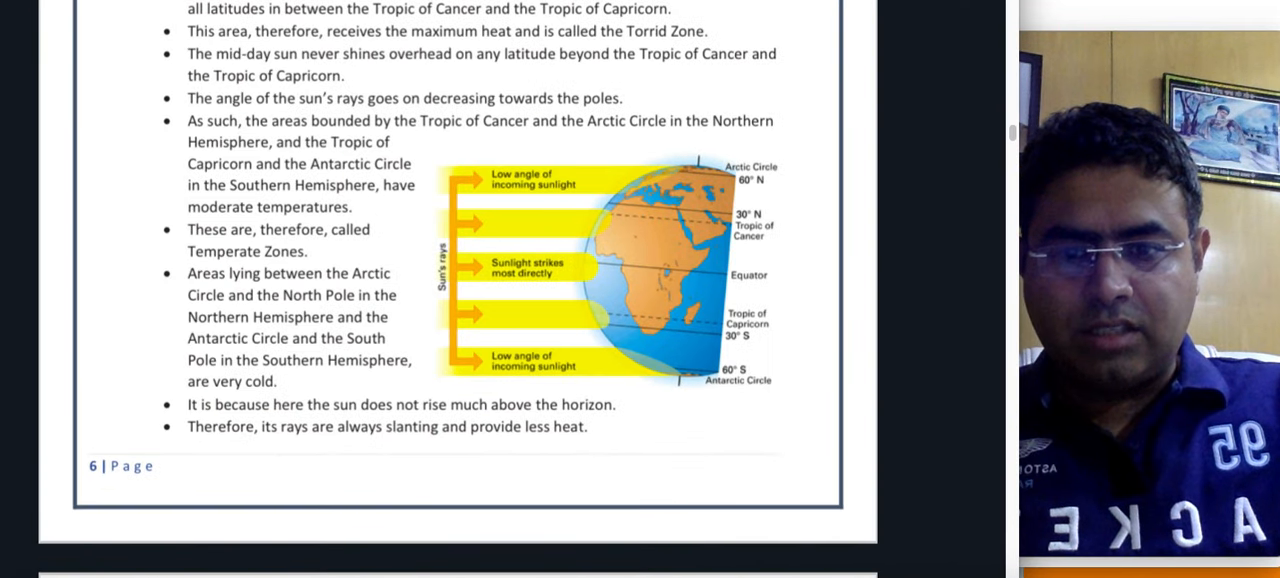
{"action": "scroll", "scroll_direction": "down", "scroll_amount": 3}
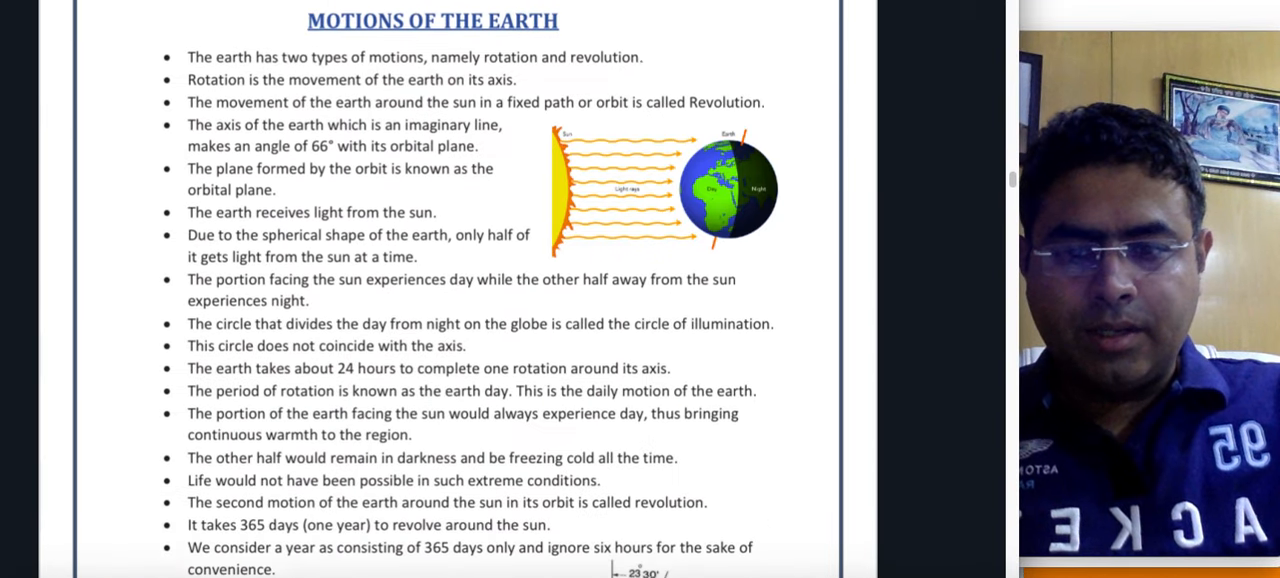
{"action": "scroll", "scroll_direction": "down", "scroll_amount": 3}
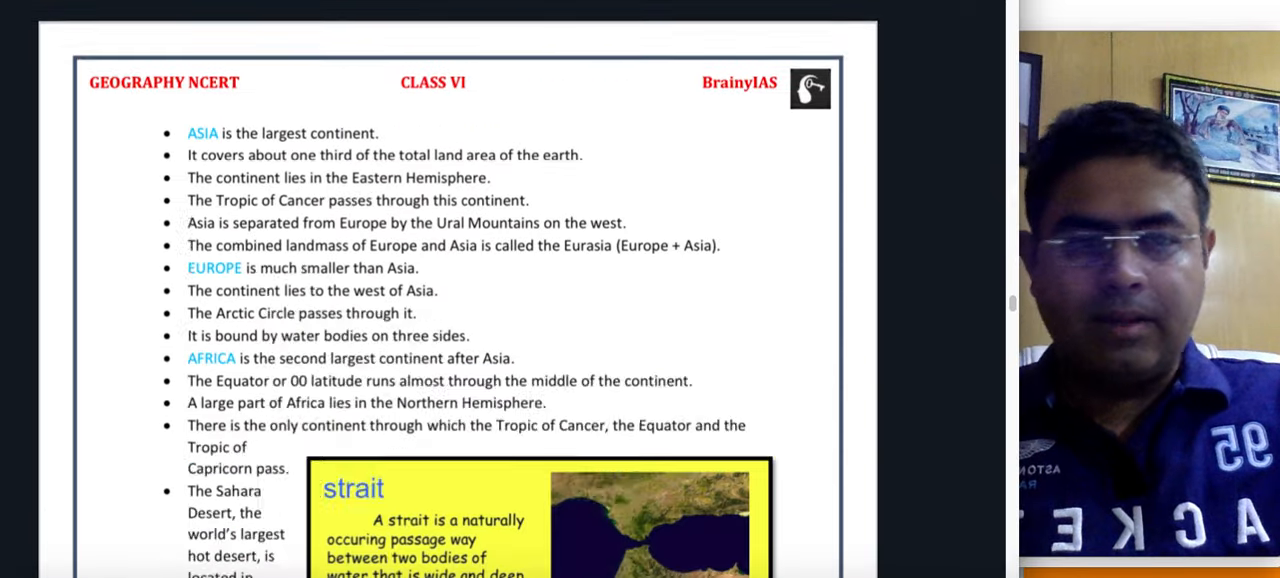
Step: Scroll past the hydrosphere, atmosphere and biosphere pages to page 20 on global warming
{"action": "scroll", "scroll_direction": "down", "scroll_amount": 3}
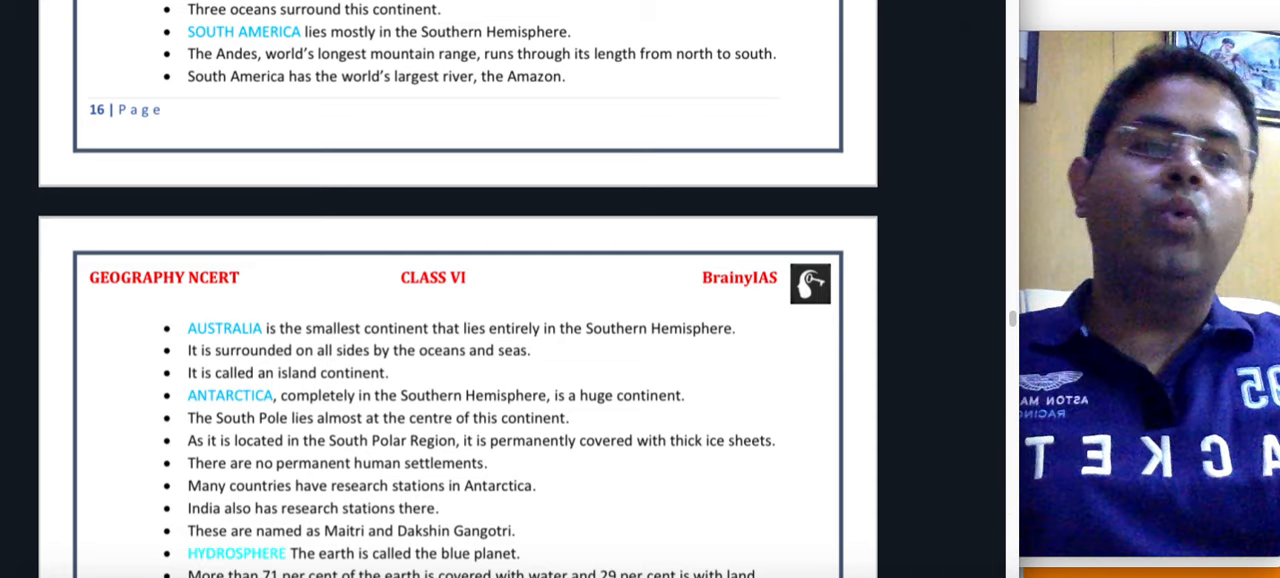
{"action": "scroll", "scroll_direction": "down", "scroll_amount": 3}
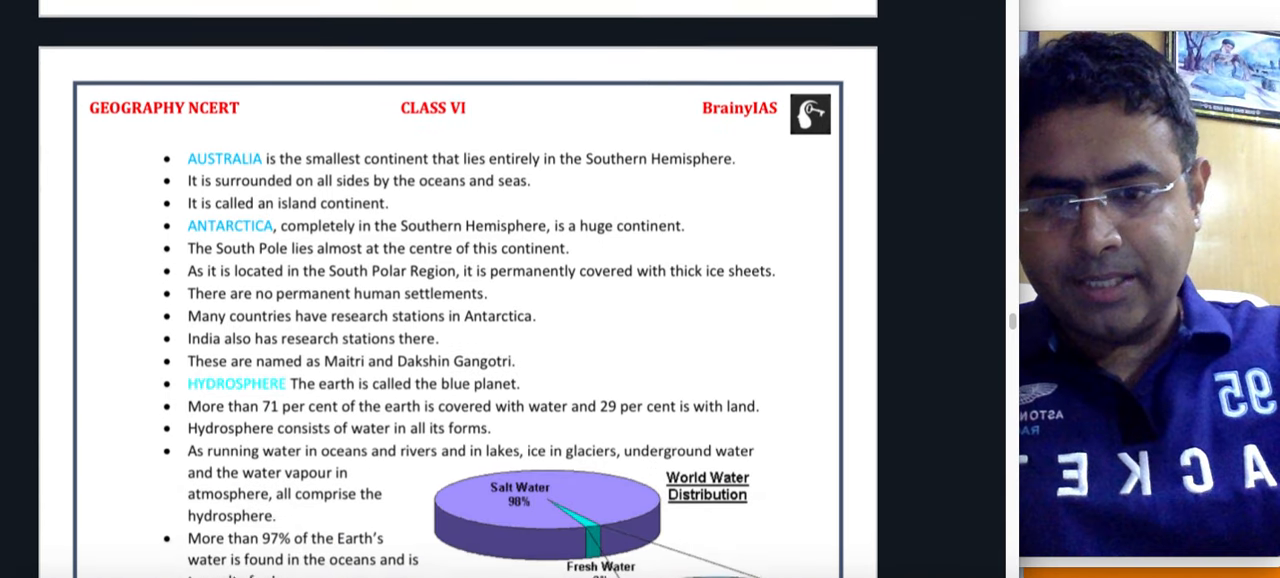
{"action": "scroll", "scroll_direction": "down", "scroll_amount": 3}
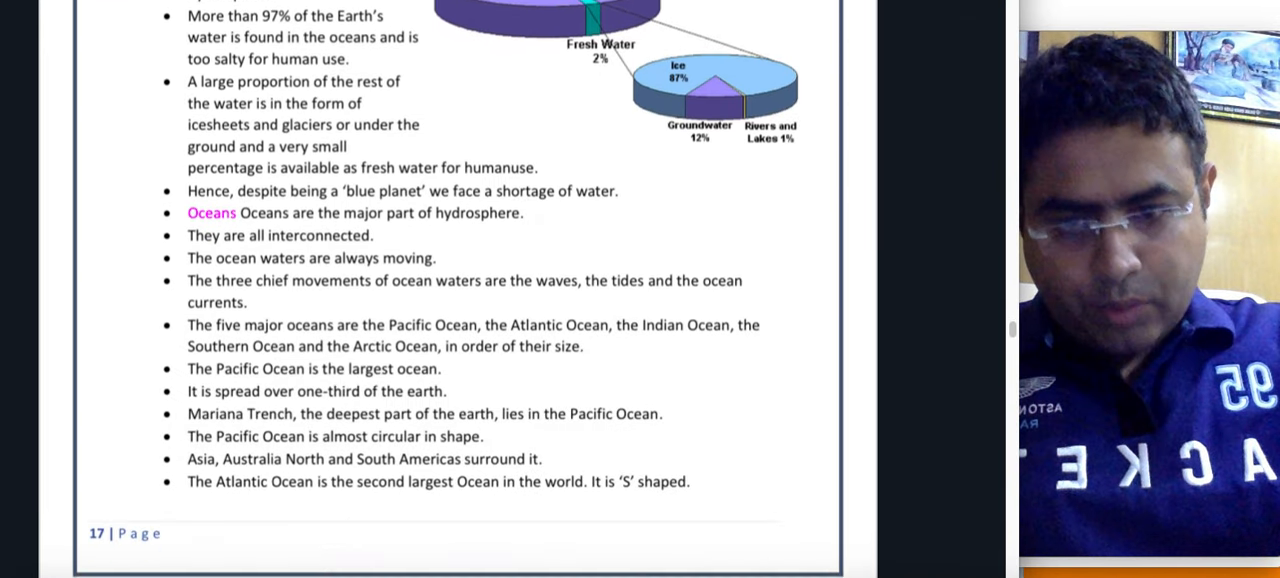
{"action": "scroll", "scroll_direction": "down", "scroll_amount": 3}
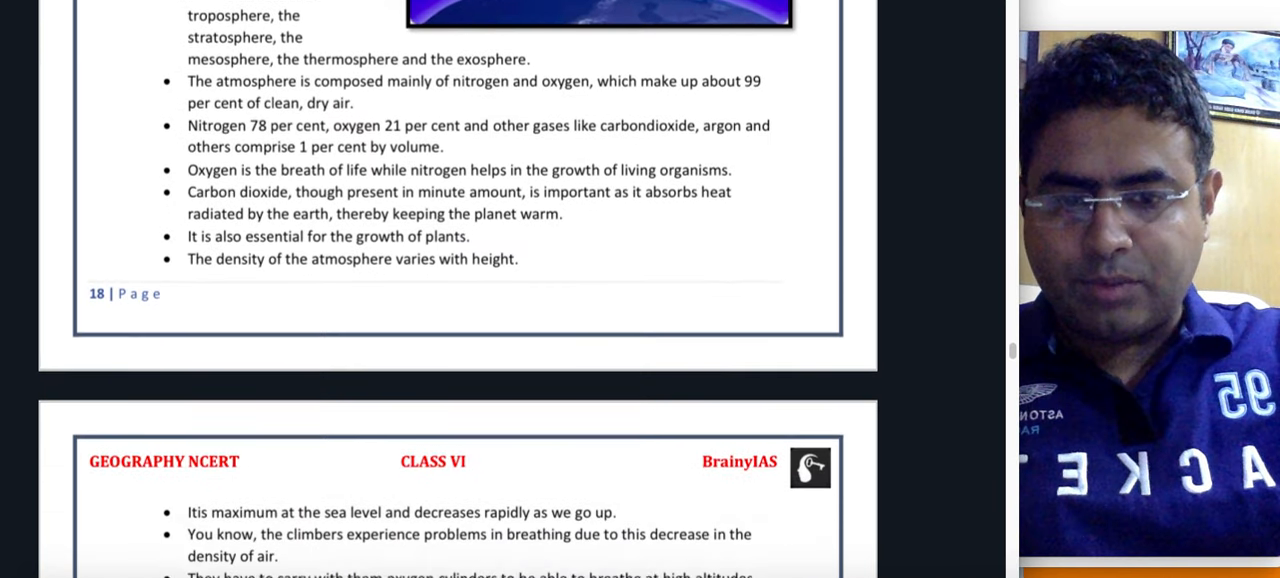
{"action": "scroll", "scroll_direction": "down", "scroll_amount": 3}
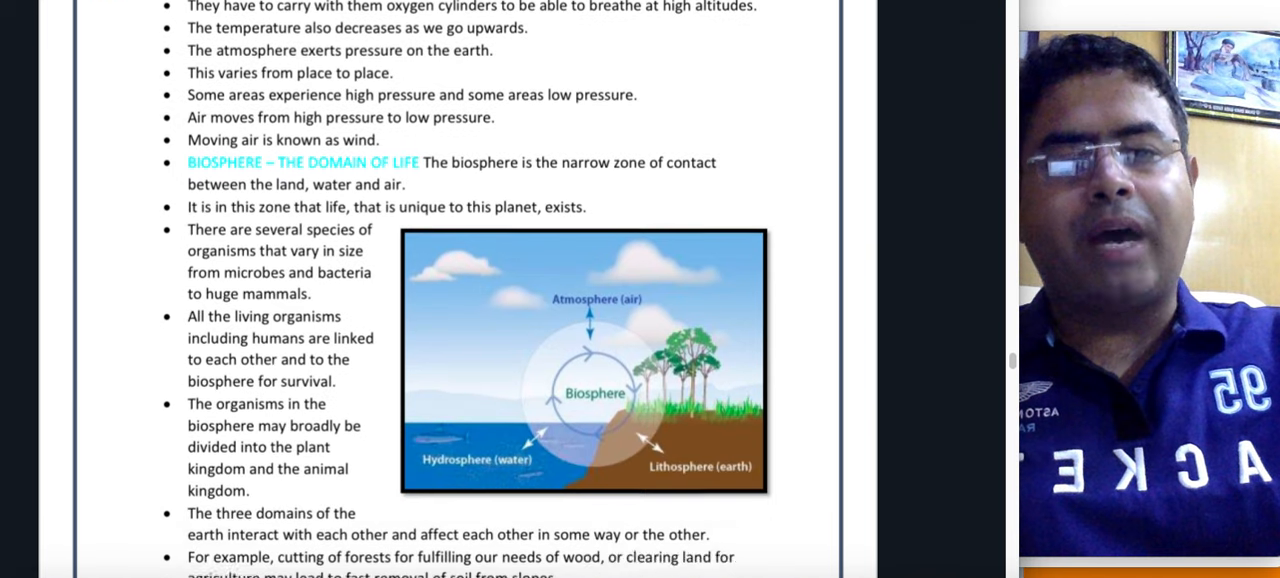
{"action": "scroll", "scroll_direction": "down", "scroll_amount": 3}
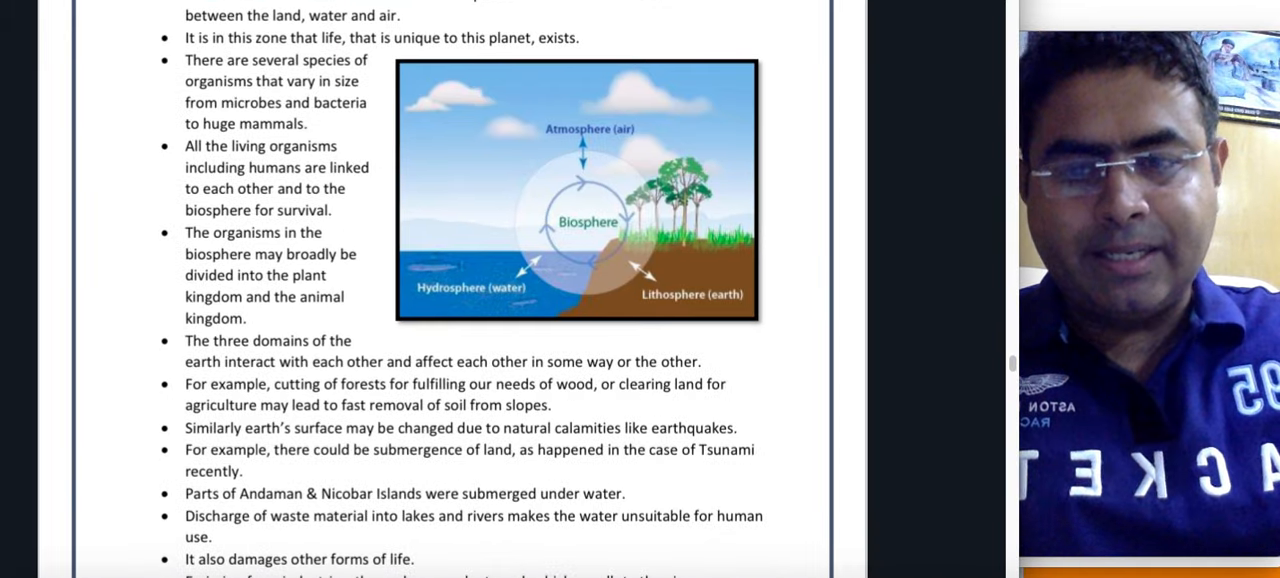
{"action": "scroll", "scroll_direction": "down", "scroll_amount": 3}
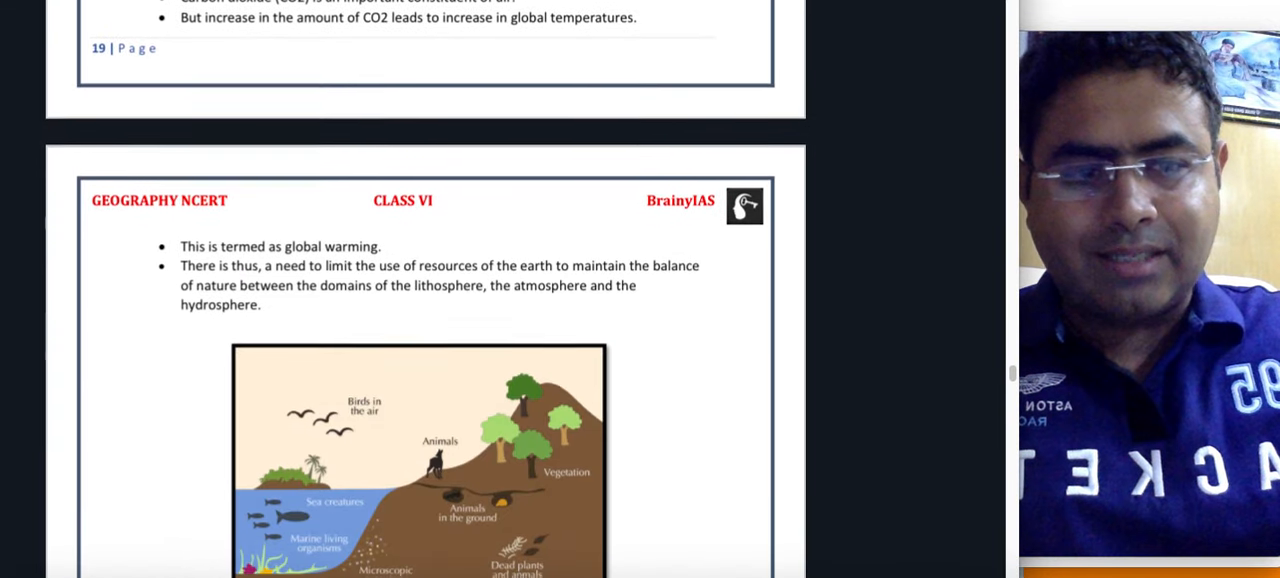
Step: Scroll past the landforms and India pages to India: Climate, Vegetation and Wildlife
{"action": "scroll", "scroll_direction": "down", "scroll_amount": 3}
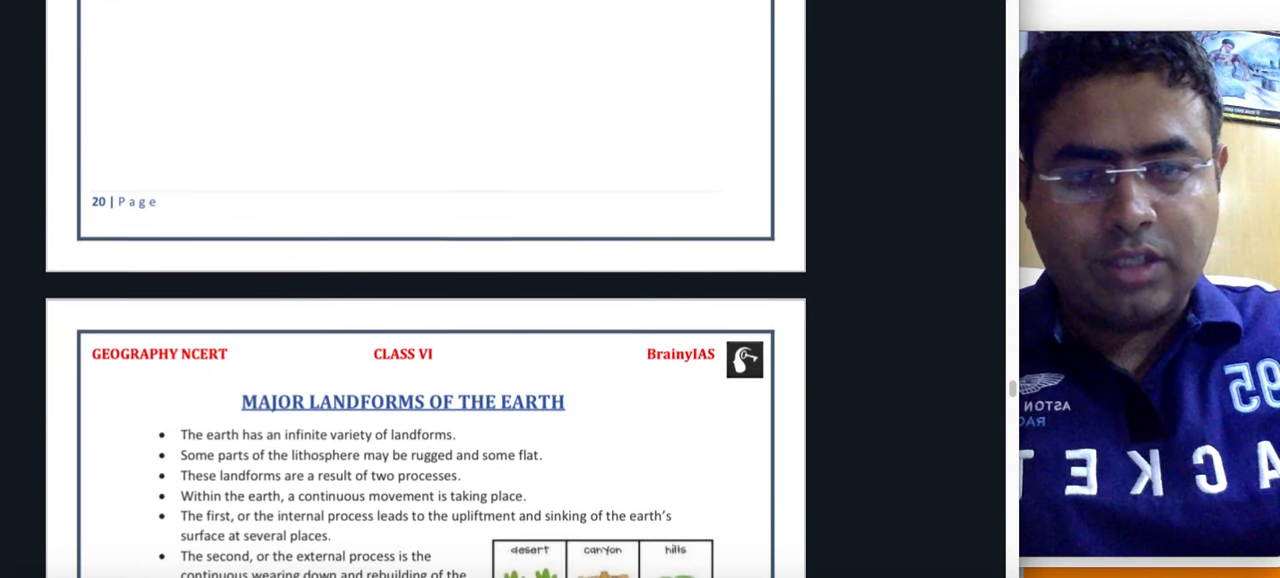
{"action": "scroll", "scroll_direction": "down", "scroll_amount": 3}
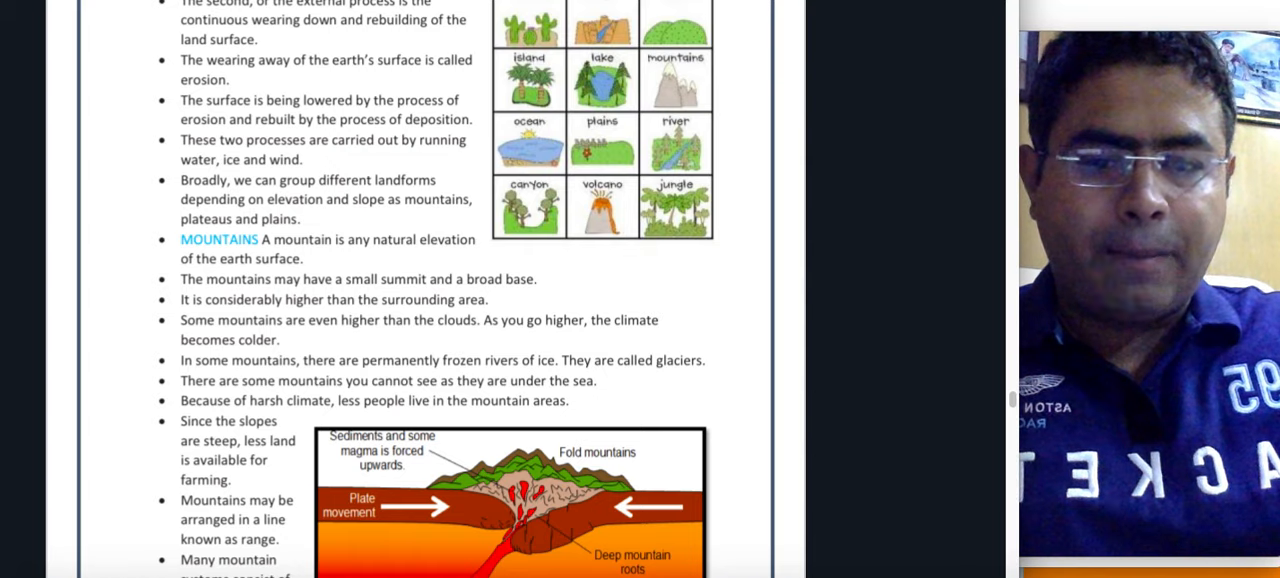
{"action": "scroll", "scroll_direction": "down", "scroll_amount": 3}
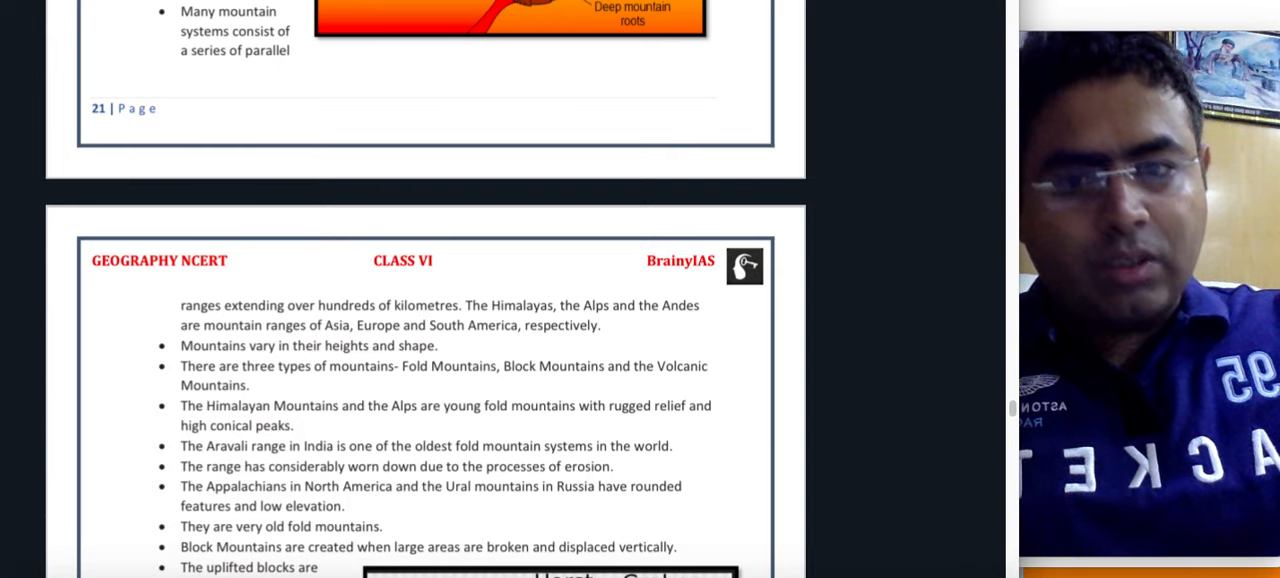
{"action": "scroll", "scroll_direction": "down", "scroll_amount": 3}
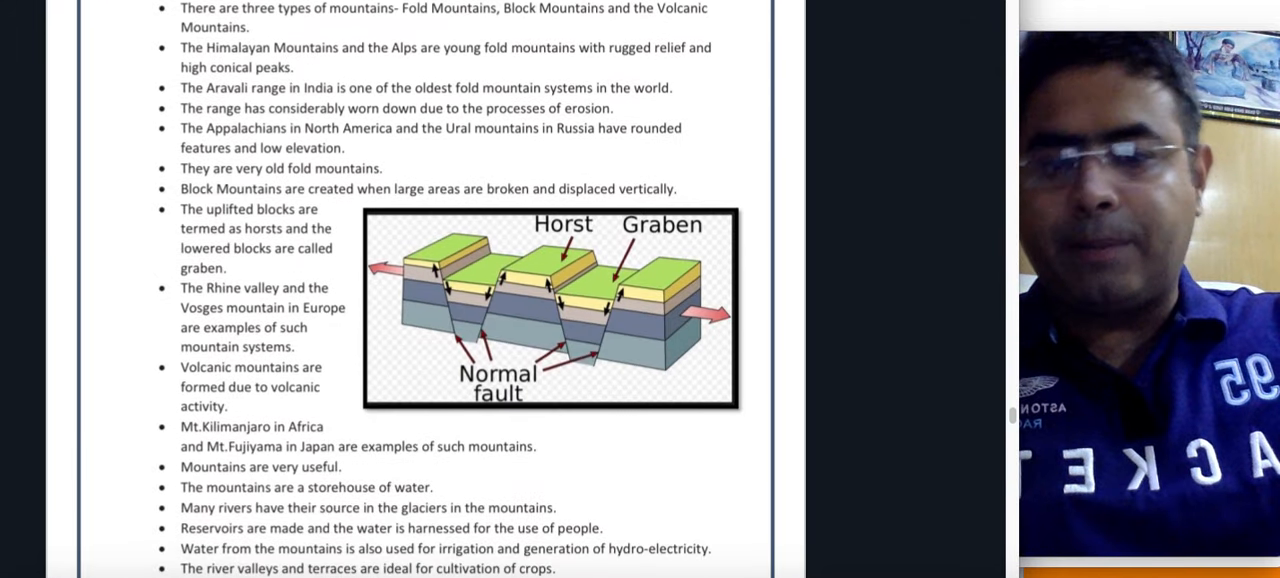
{"action": "scroll", "scroll_direction": "down", "scroll_amount": 3}
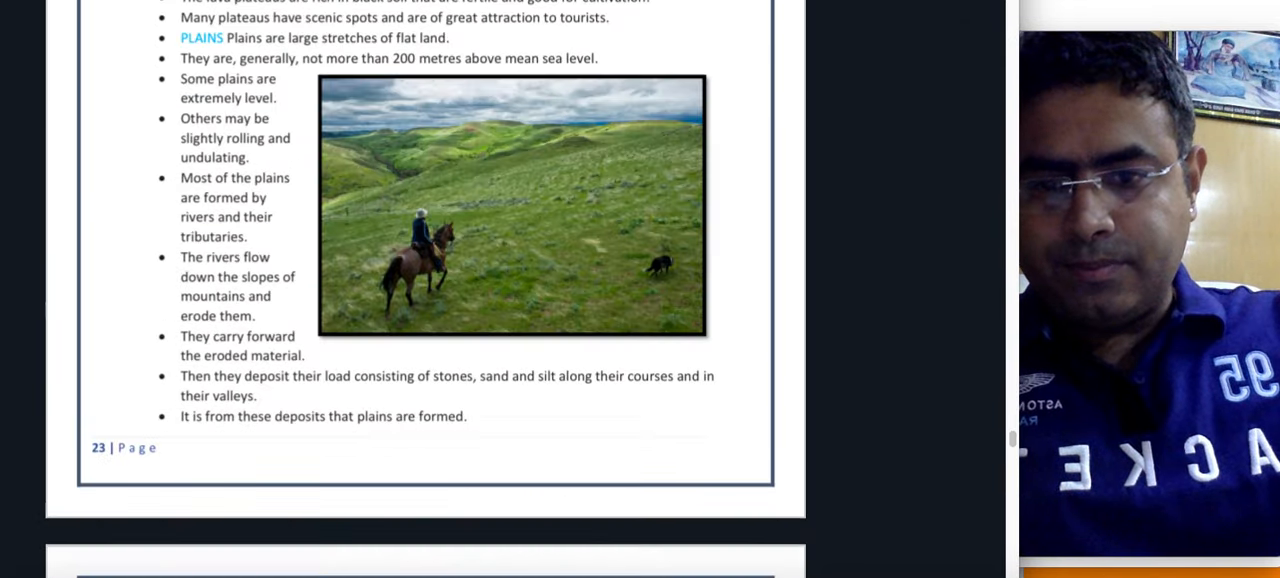
{"action": "scroll", "scroll_direction": "down", "scroll_amount": 3}
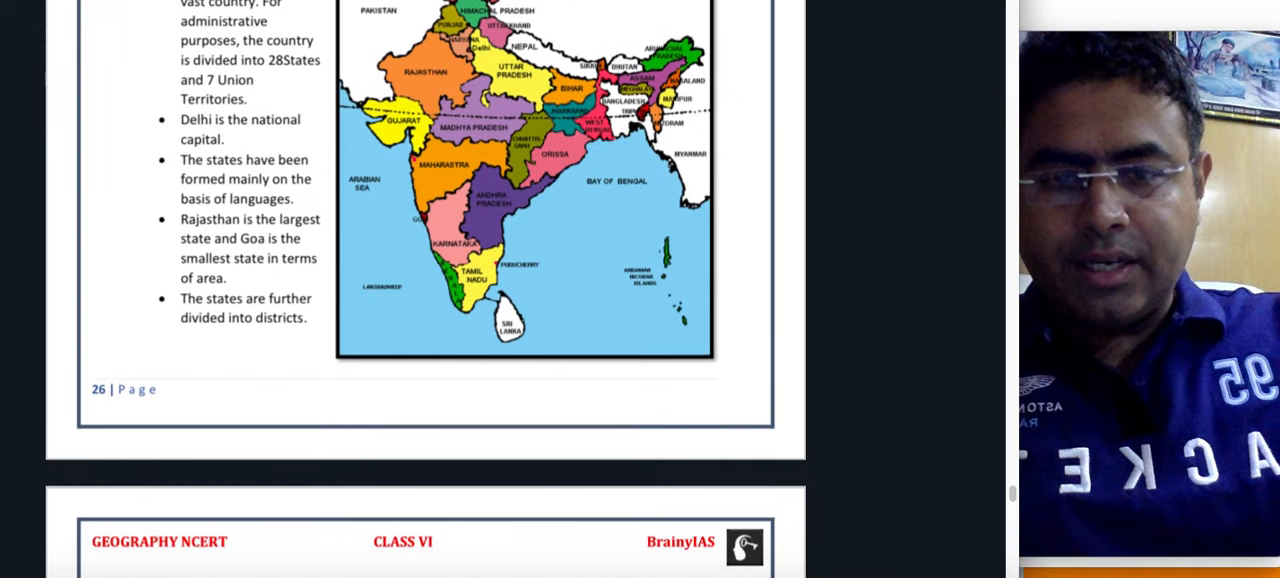
{"action": "scroll", "scroll_direction": "down", "scroll_amount": 3}
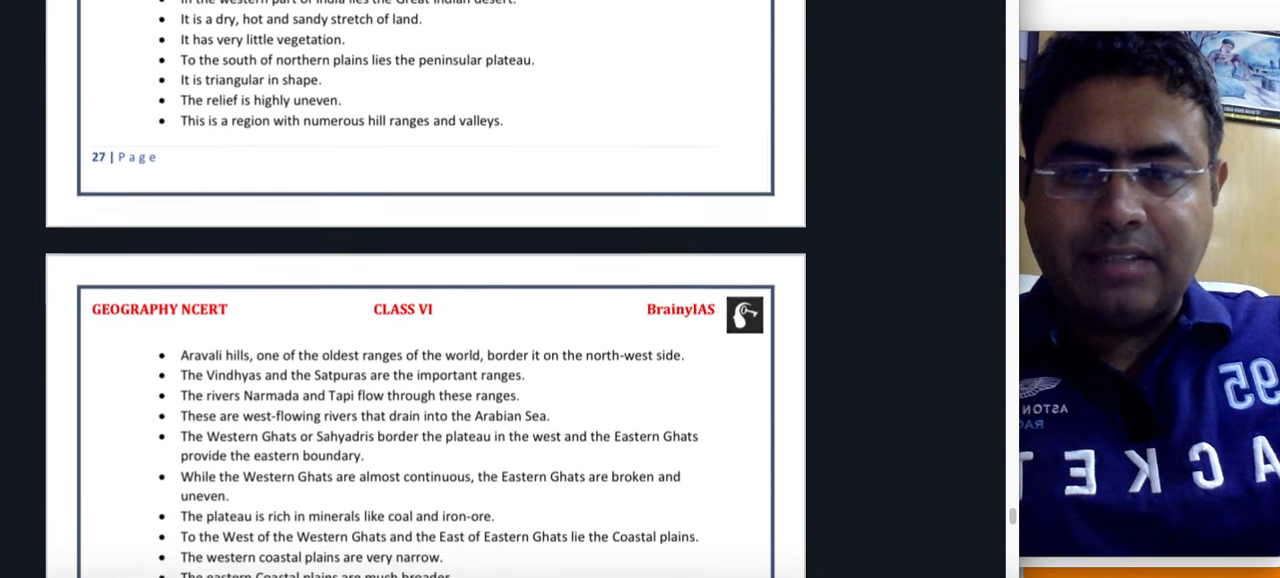
{"action": "scroll", "scroll_direction": "down", "scroll_amount": 3}
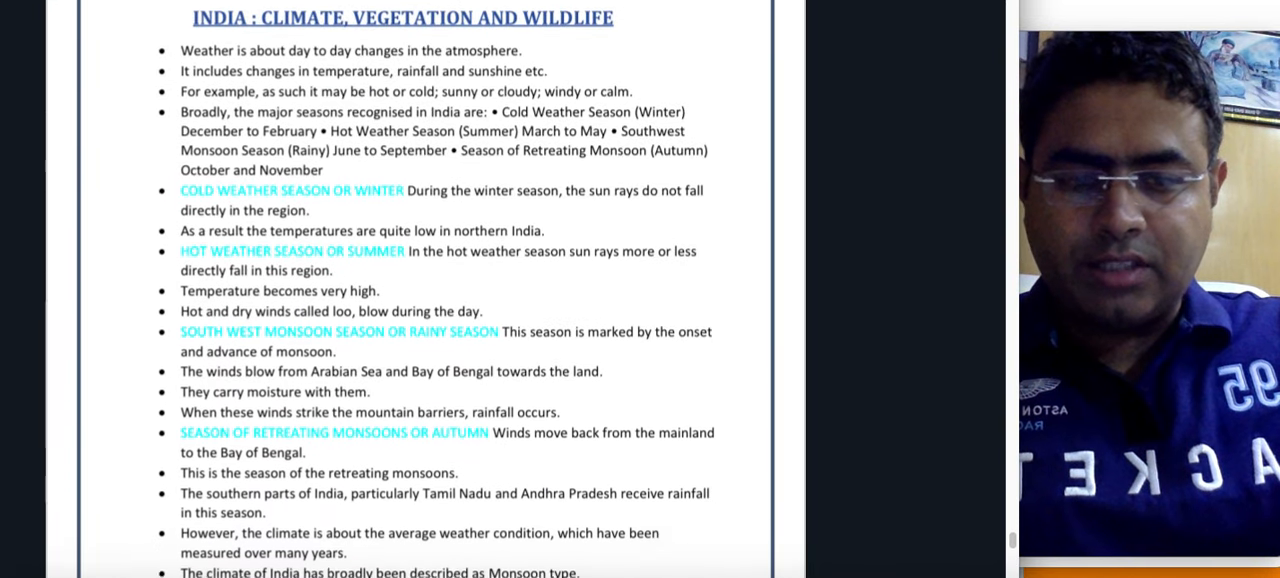
Step: Scroll to the final page 31 and open QuickTime Player's Stop Screen Recording menu
{"action": "scroll", "scroll_direction": "down", "scroll_amount": 3}
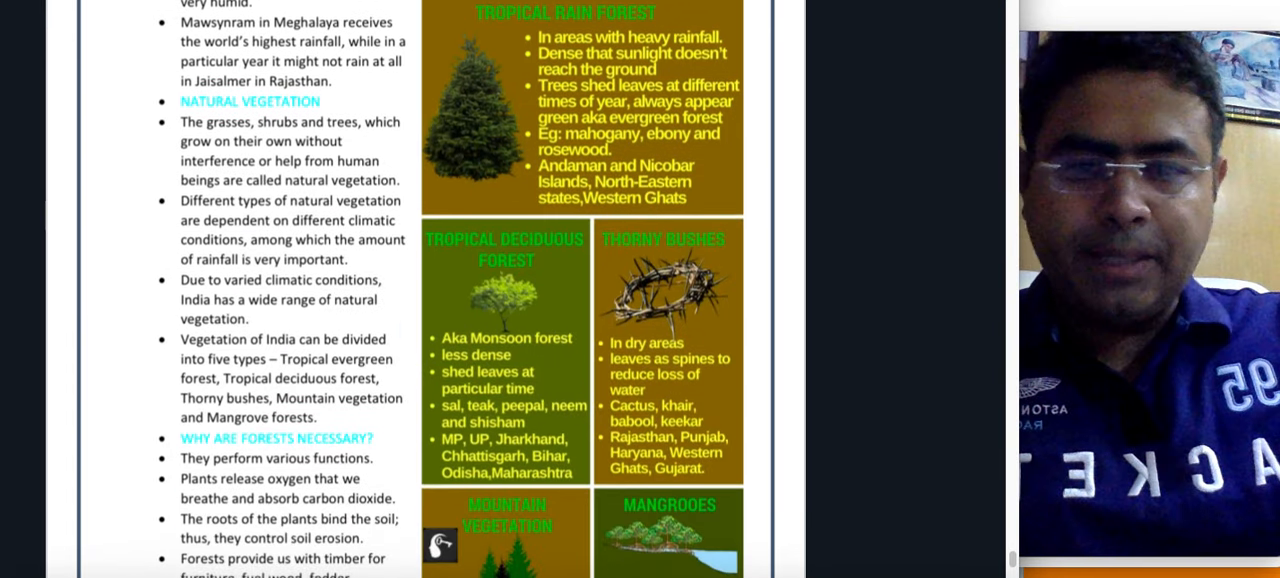
{"action": "scroll", "scroll_direction": "down", "scroll_amount": 3}
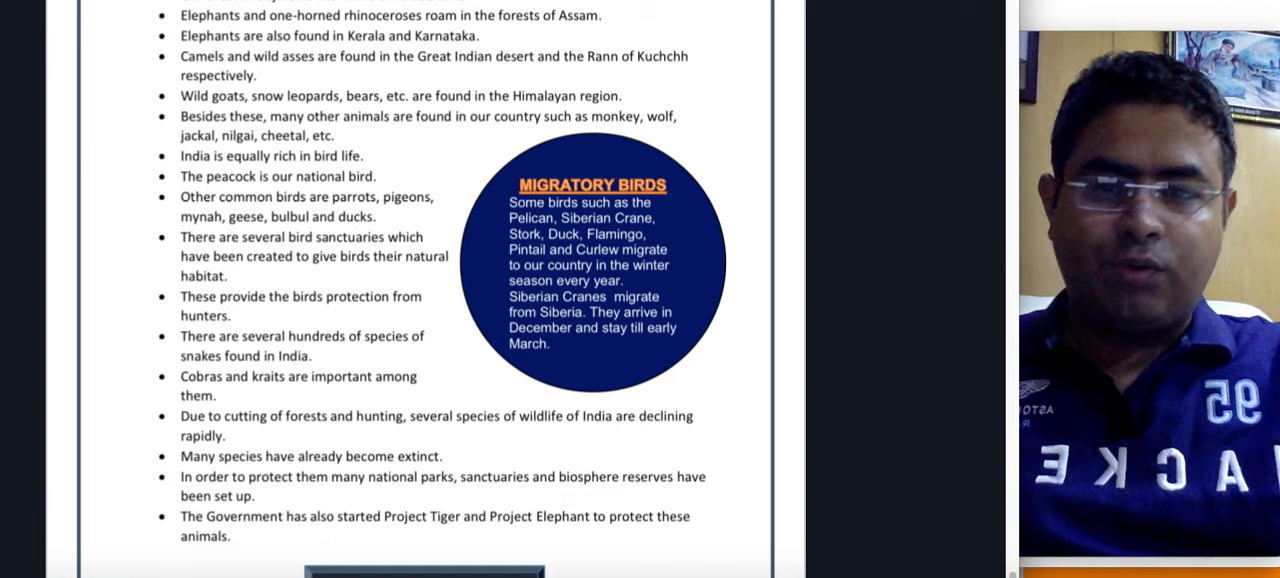
{"action": "scroll", "scroll_direction": "down", "scroll_amount": 3}
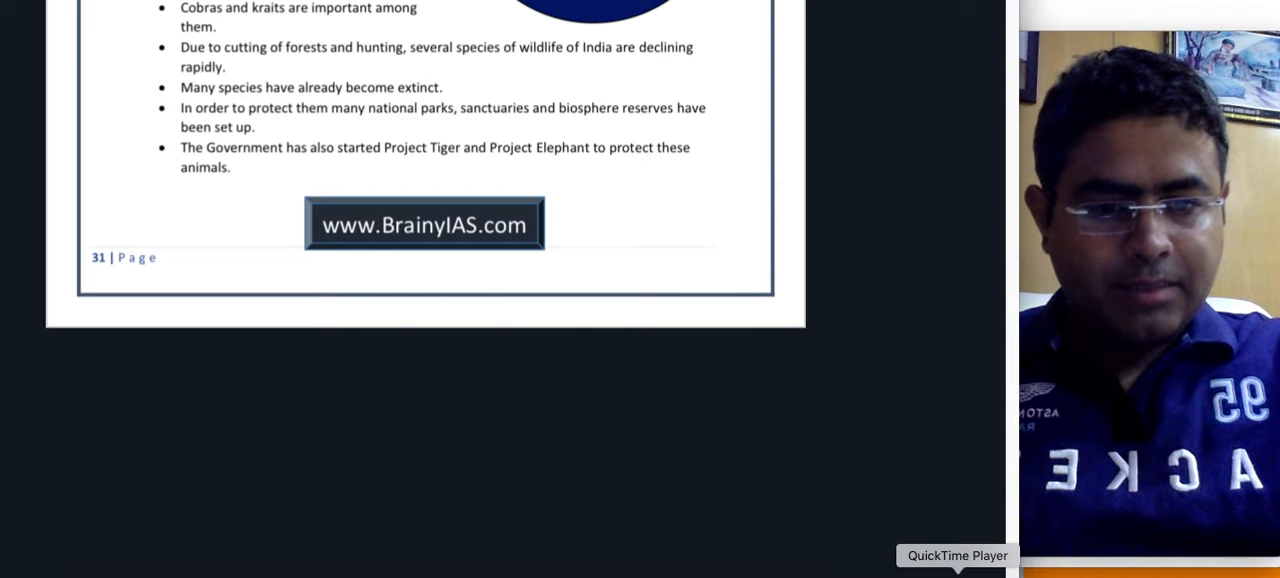
{"action": "left_click", "coordinate": [956, 555]}
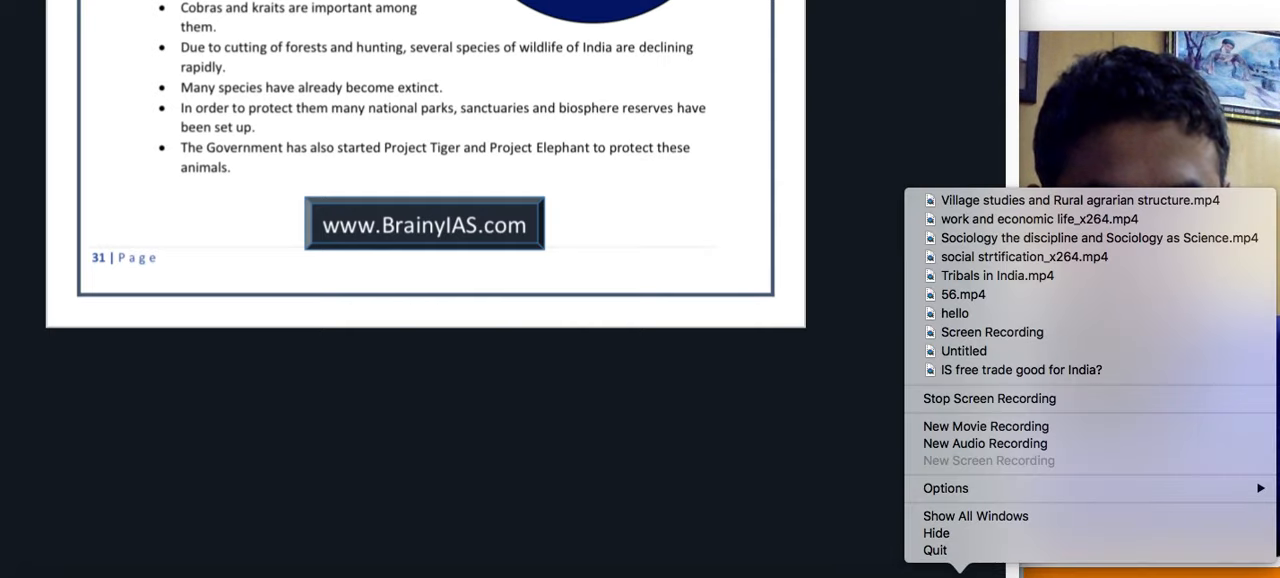
{"action": "mouse_move", "coordinate": [989, 398]}
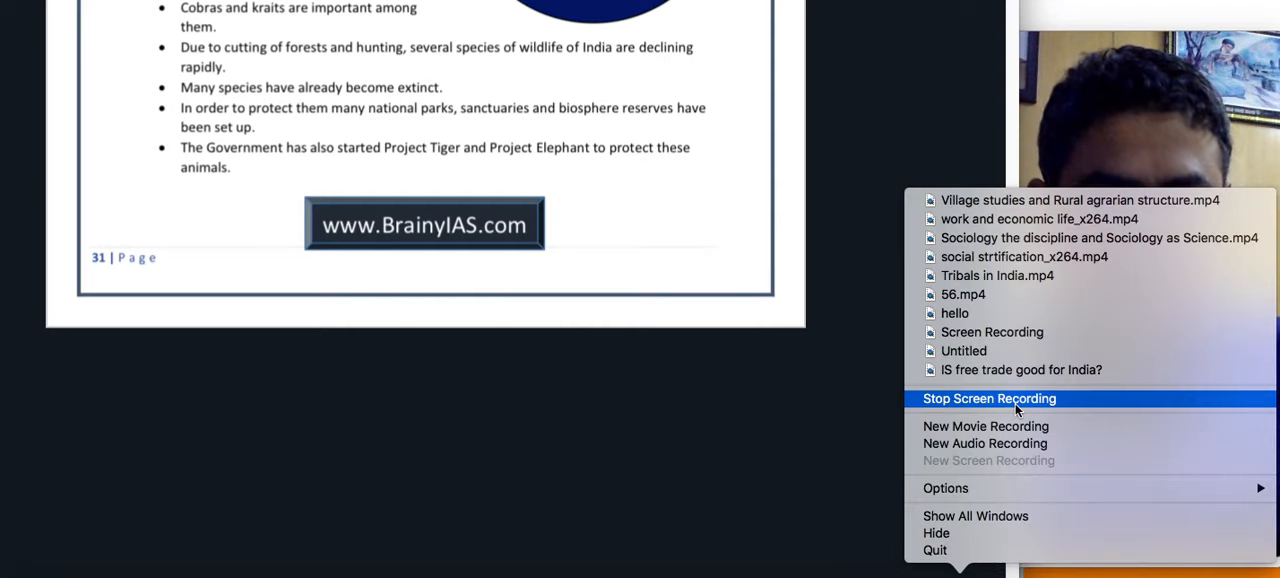